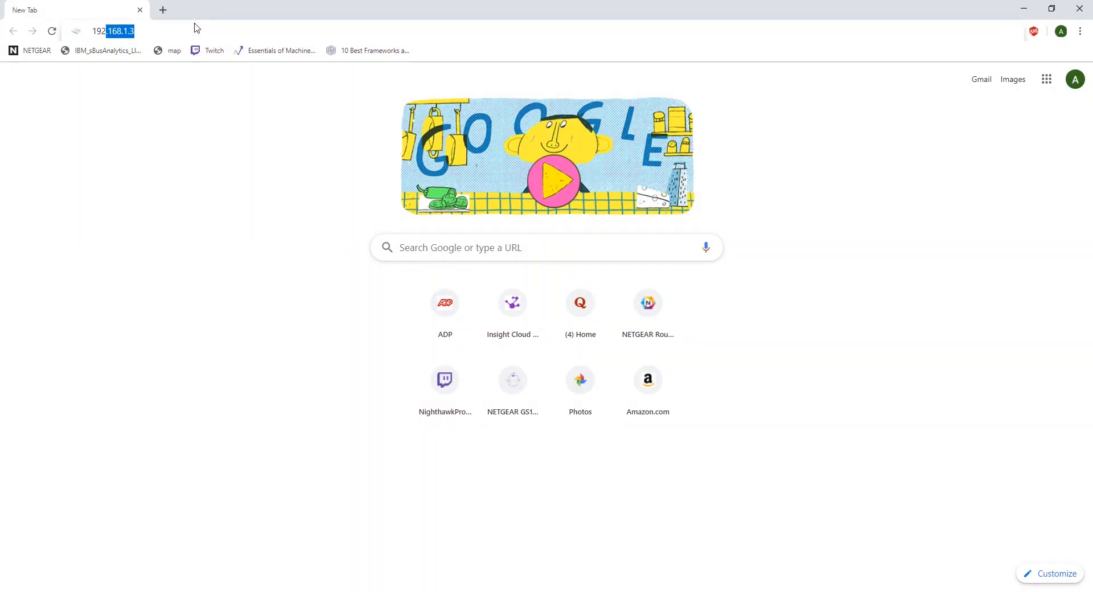
# Step: Load 10.0.0.10 in Chrome and proceed past the certificate warning to the switch login
pyautogui.write('192.168.0')
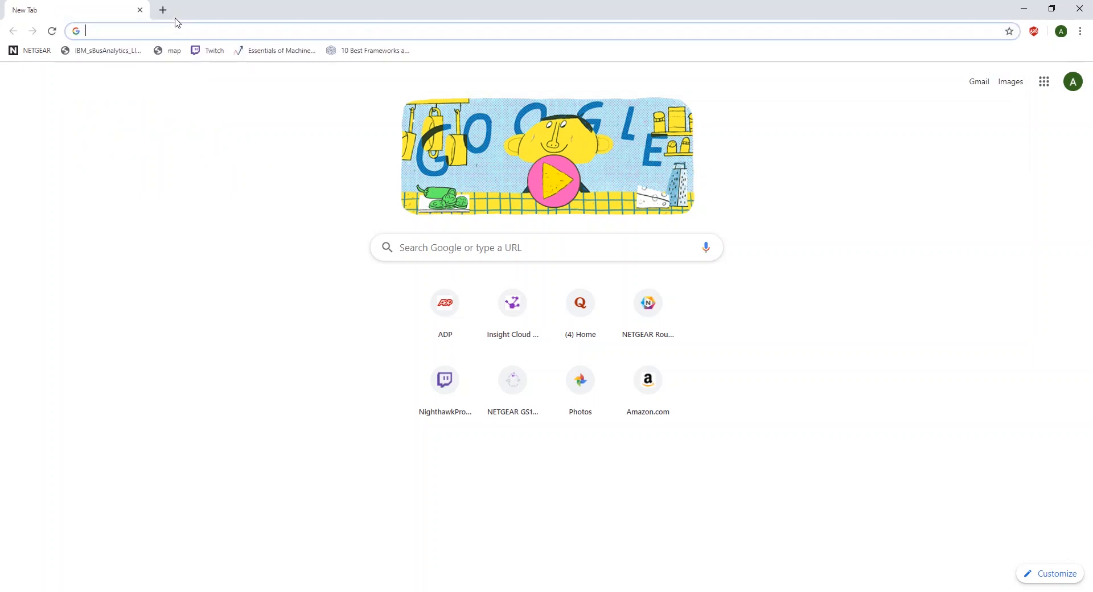
pyautogui.write('10.0.0.10')
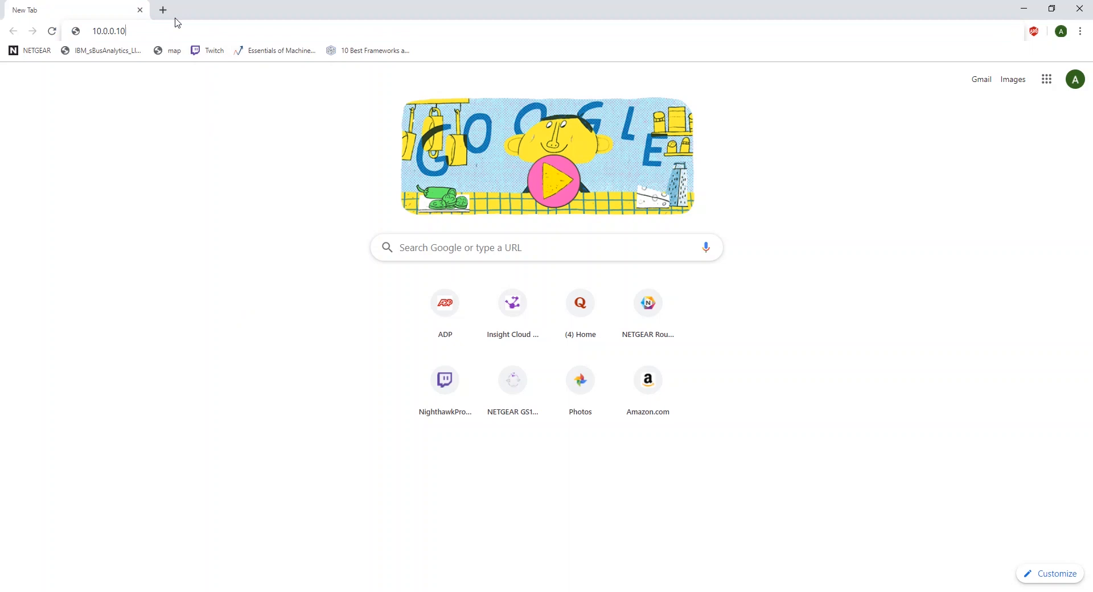
pyautogui.press('Enter')
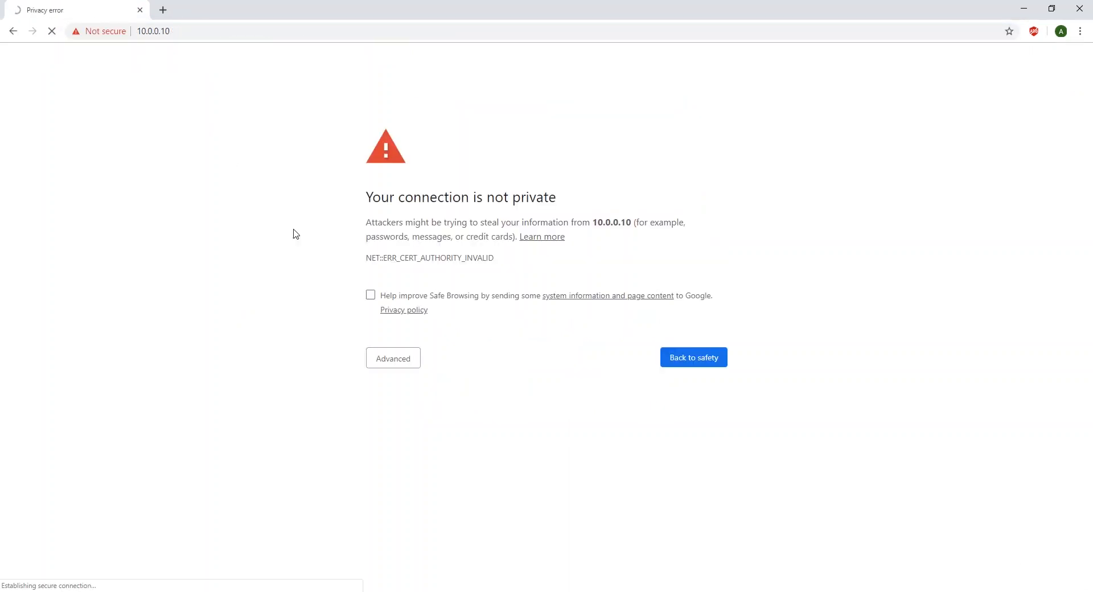
pyautogui.click(392, 358)
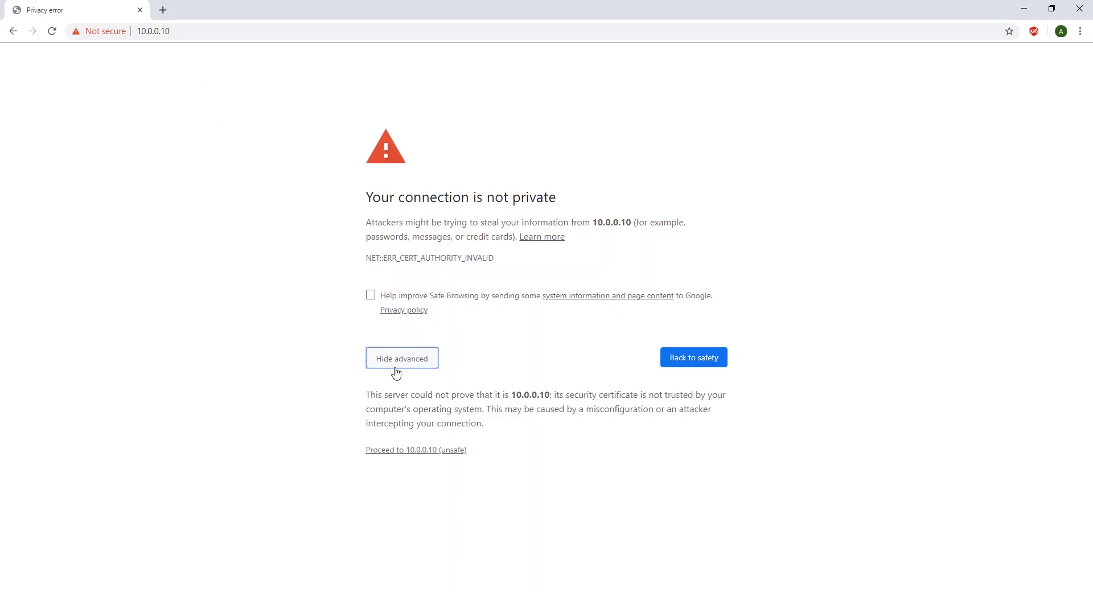
pyautogui.click(415, 449)
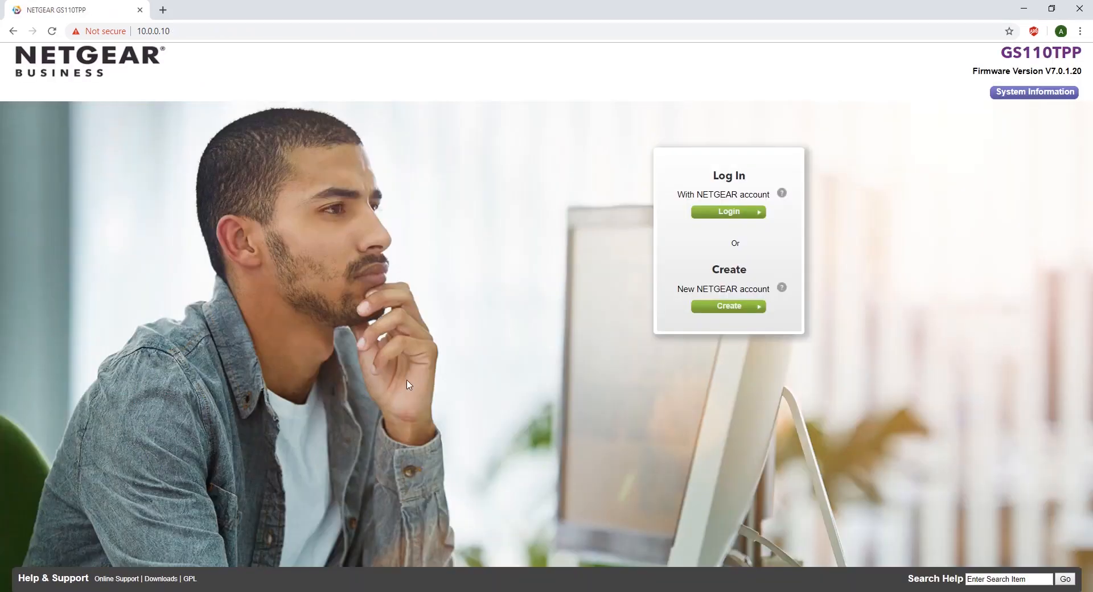
# Step: Log in to the switch with the NETGEAR account email and password
pyautogui.click(728, 211)
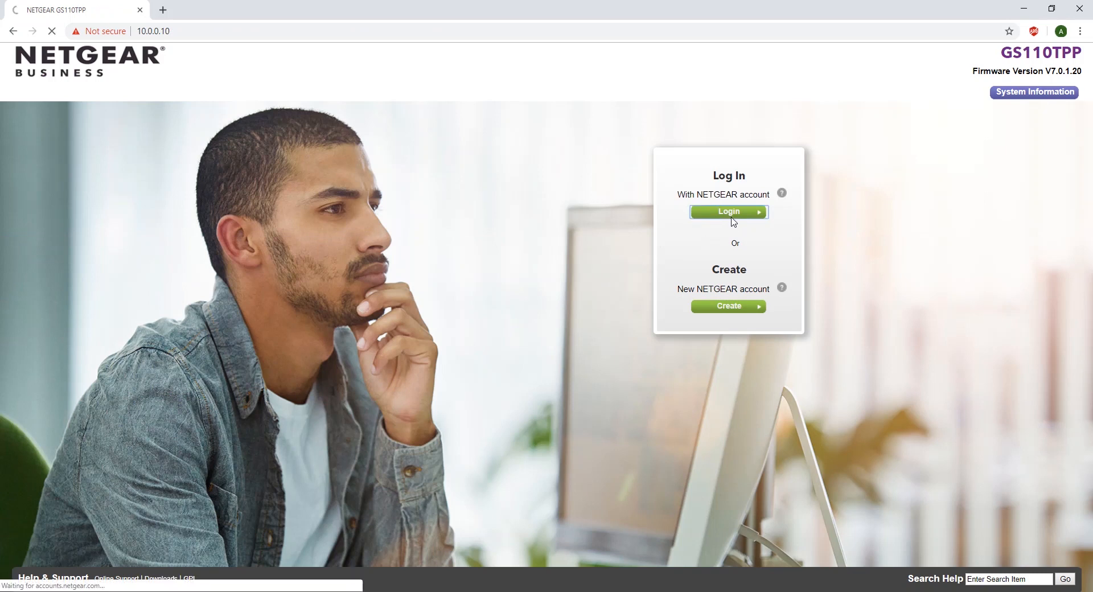
pyautogui.click(729, 212)
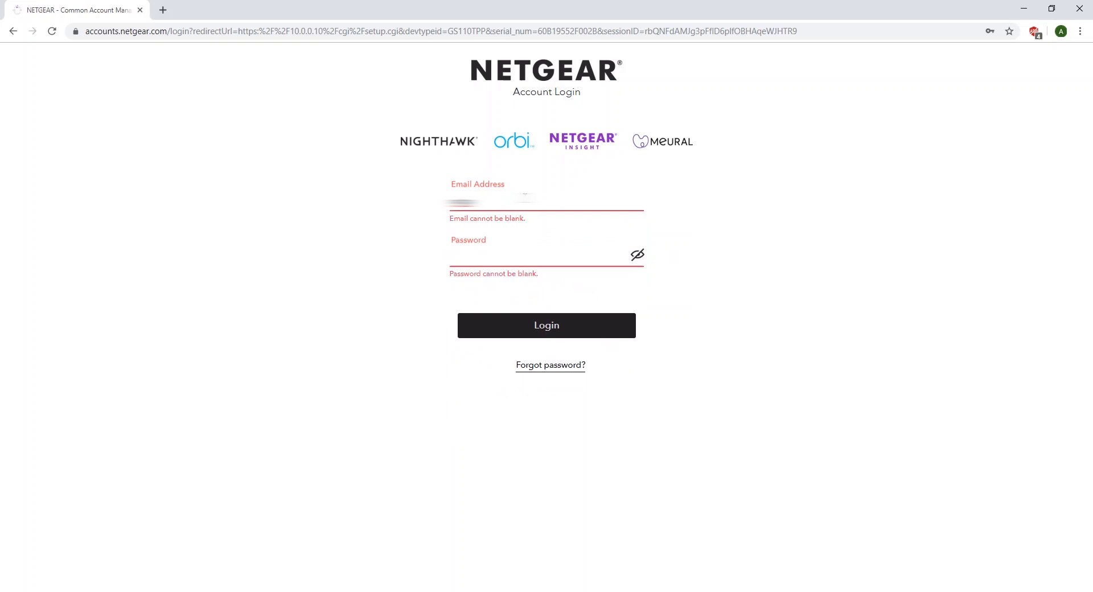
pyautogui.click(546, 205)
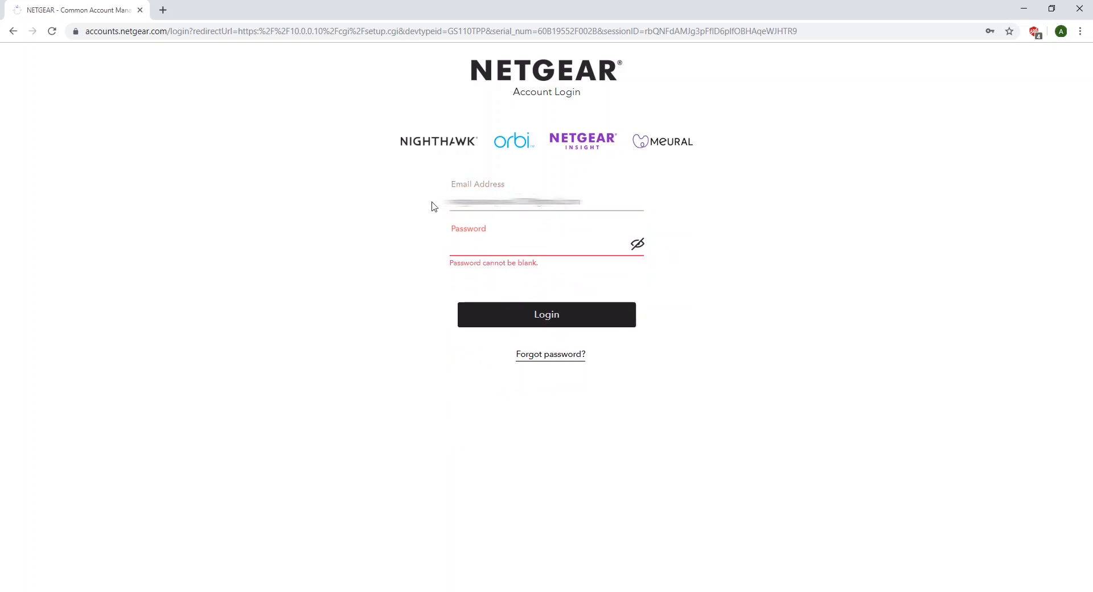
pyautogui.write('password')
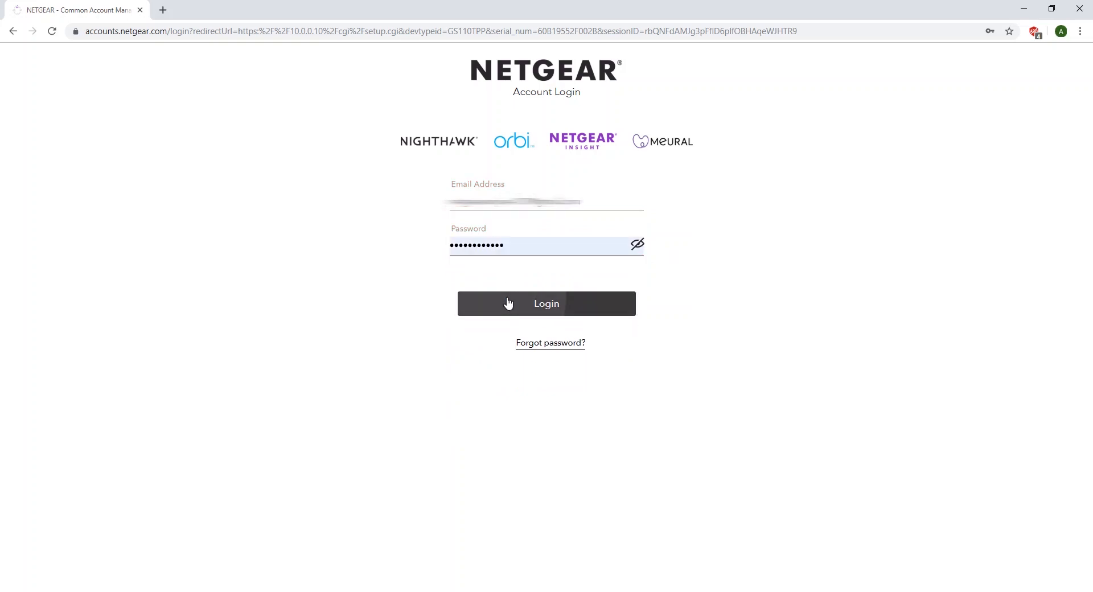
pyautogui.click(546, 303)
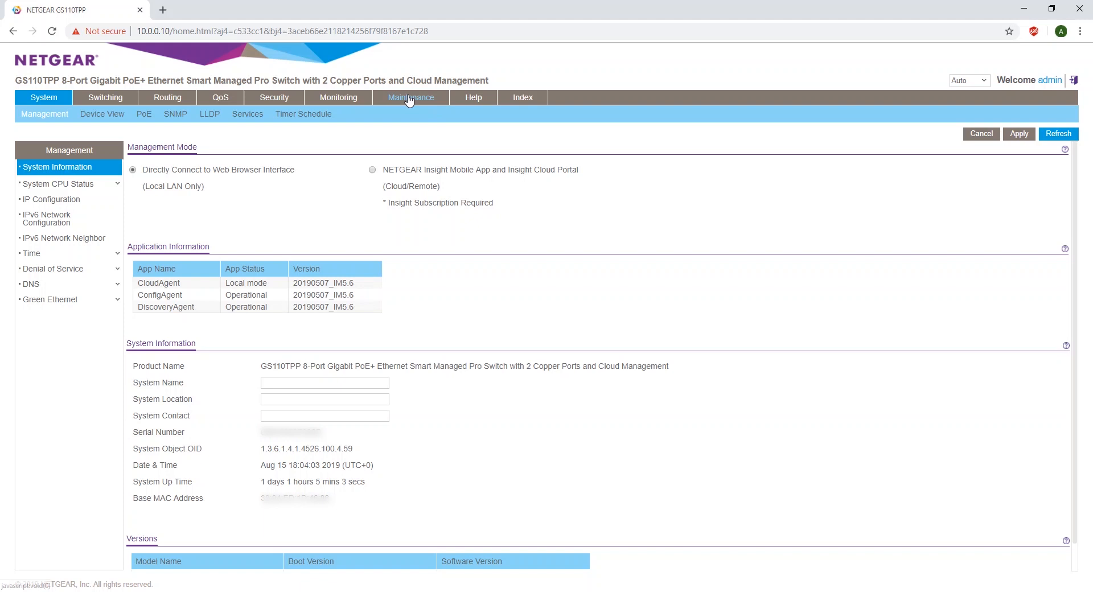
# Step: Review the Maintenance > Update HTTP firmware options, then start a new browser tab
pyautogui.click(411, 97)
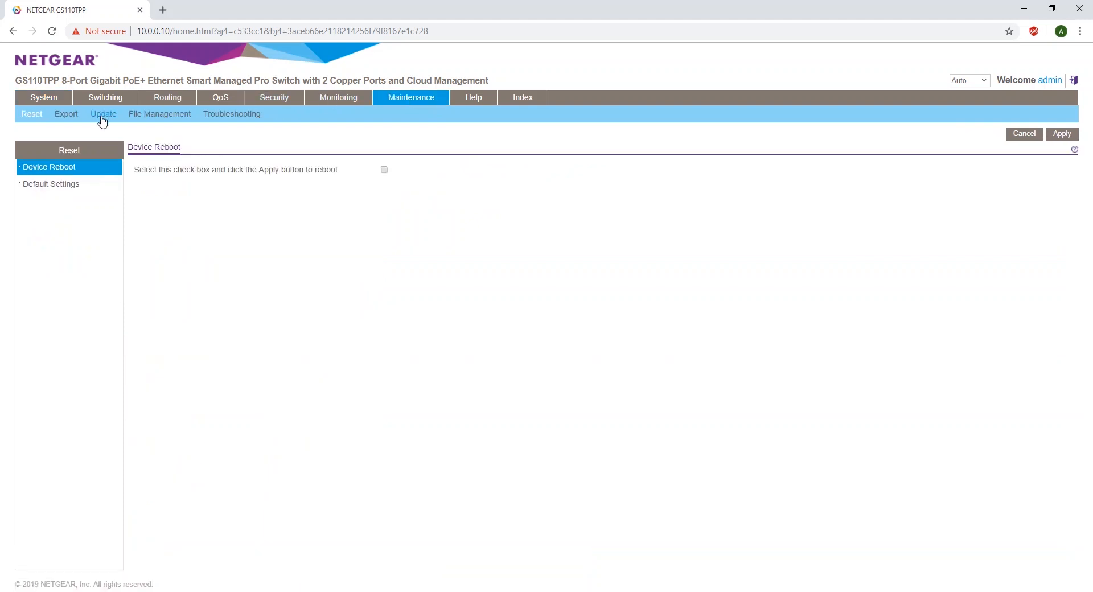
pyautogui.click(103, 114)
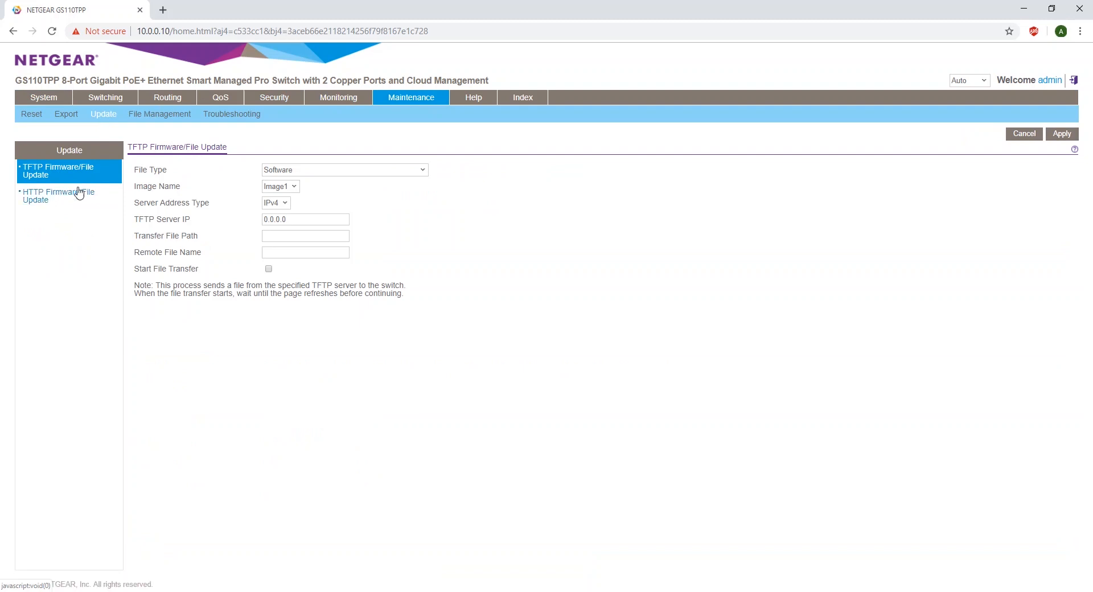
pyautogui.click(57, 195)
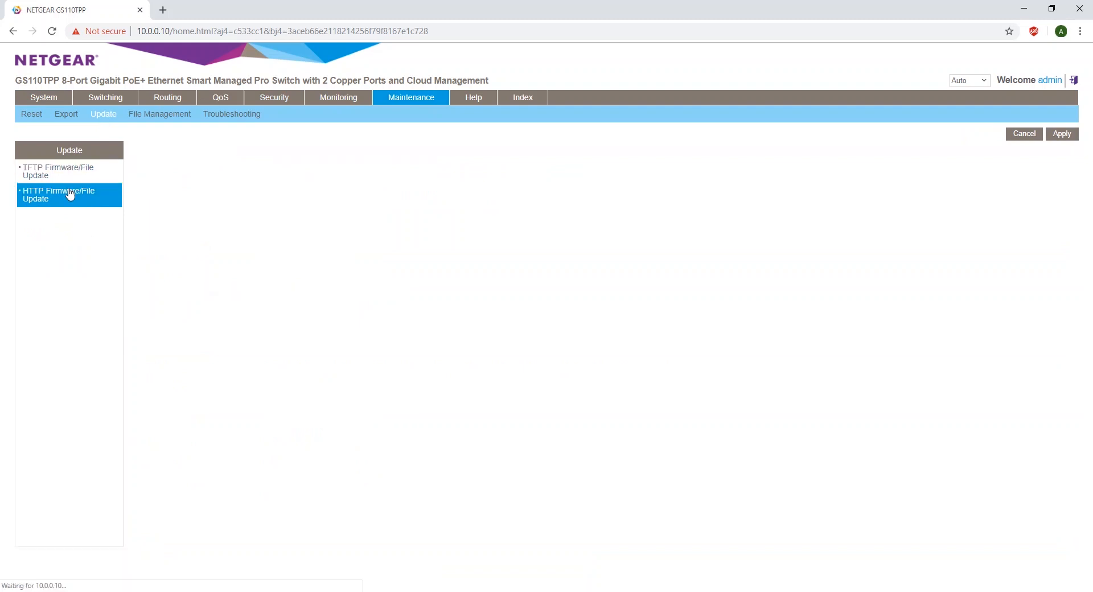
pyautogui.click(58, 194)
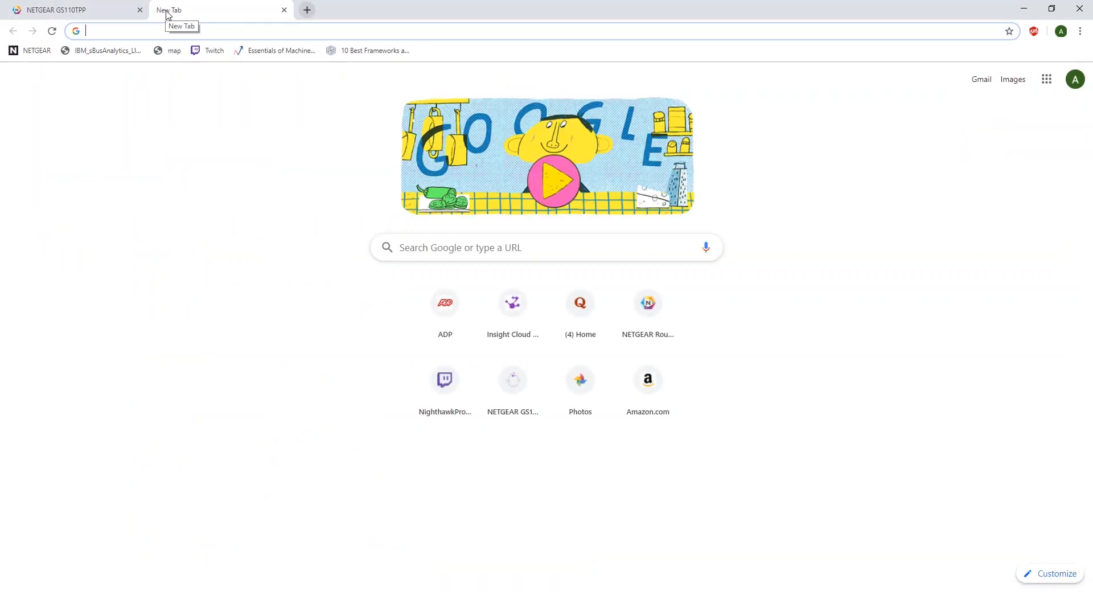
# Step: Search Google for 'gs110tpp firmware' and open NETGEAR's GS110TPP product support page
pyautogui.write('gs110tpp')
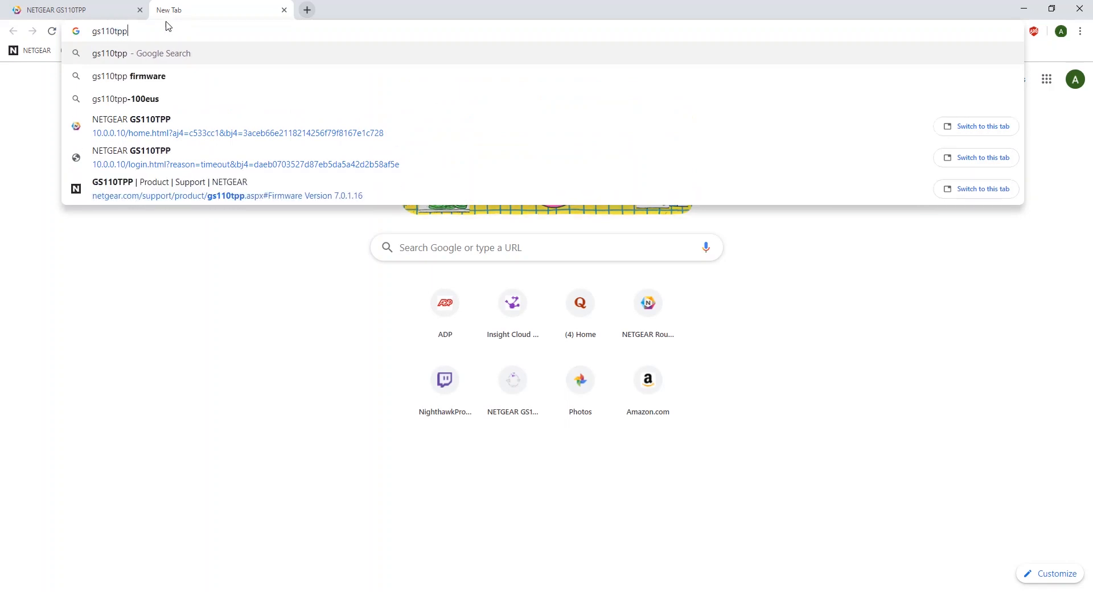
pyautogui.click(131, 77)
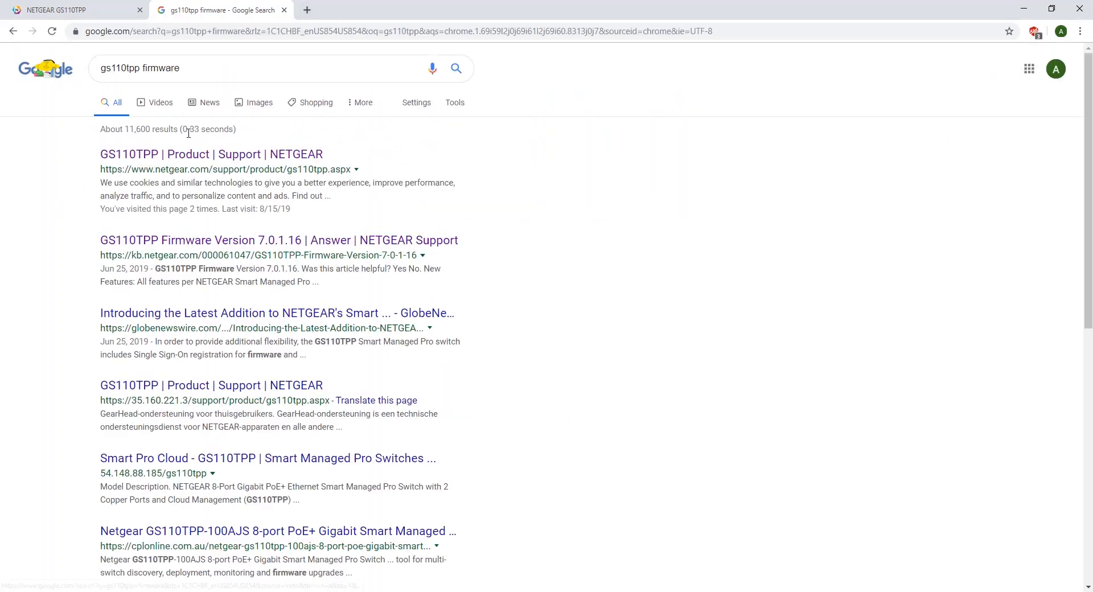
pyautogui.click(212, 154)
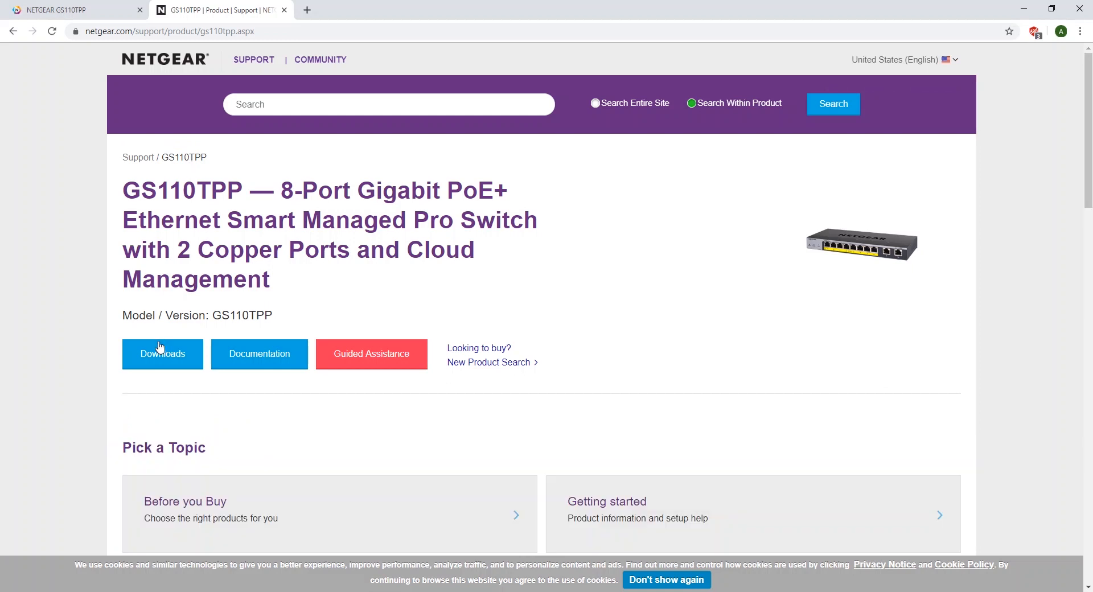
# Step: Download Firmware Version 7.0.1.20 from the GS110TPP support Downloads list
pyautogui.click(162, 353)
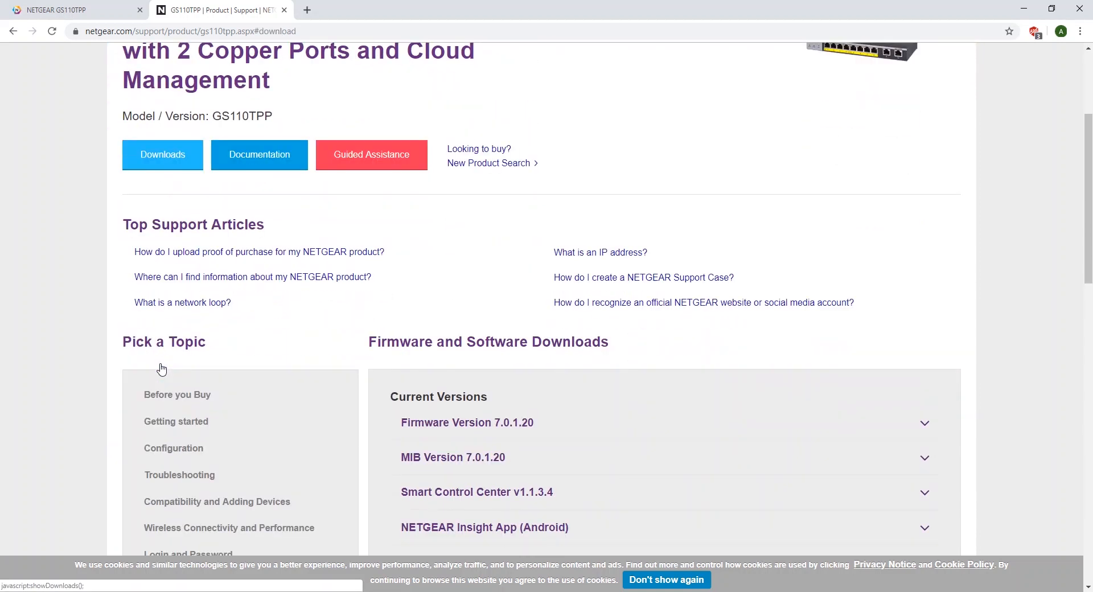
pyautogui.scroll(-3)
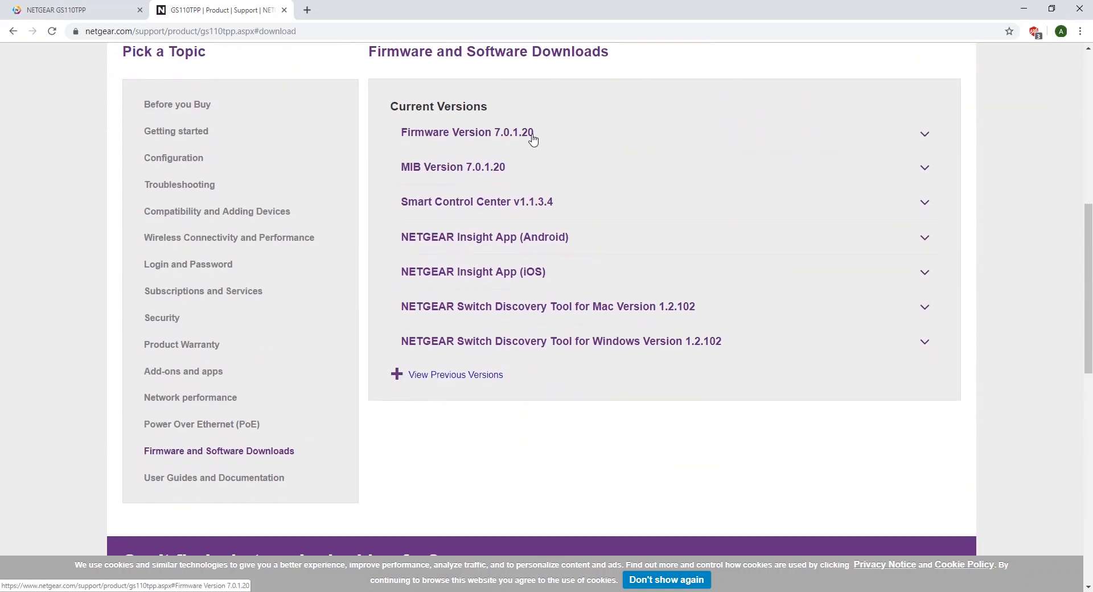
pyautogui.click(468, 132)
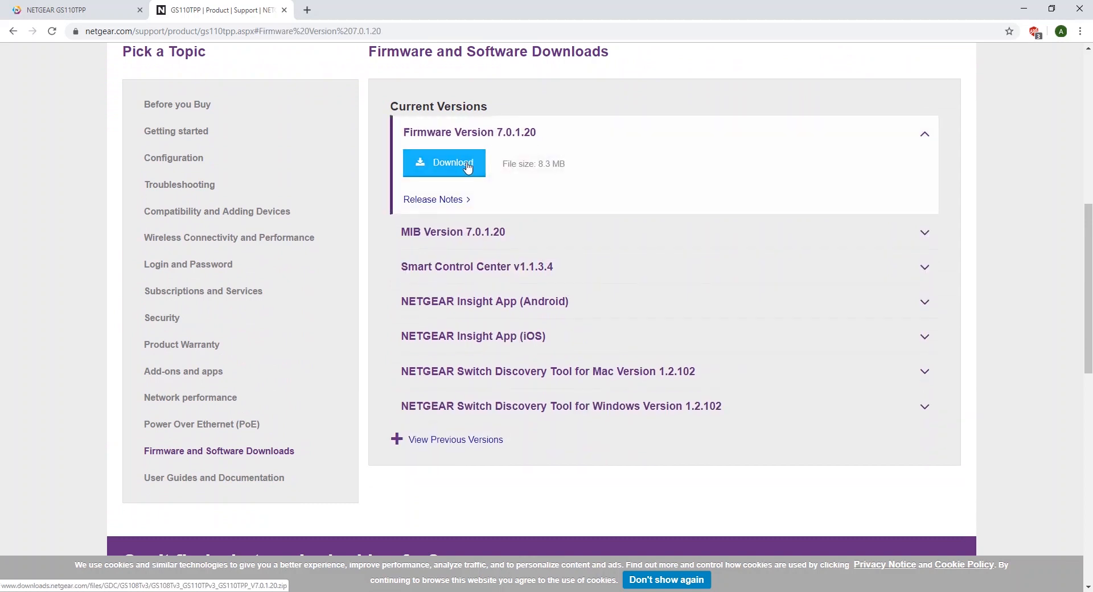
pyautogui.click(444, 163)
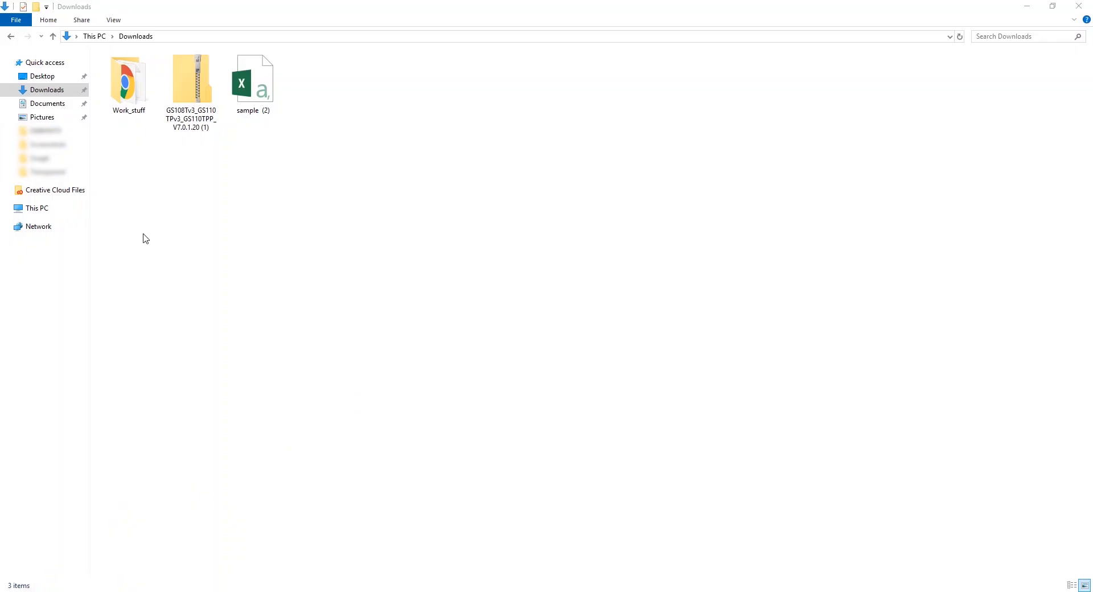
# Step: Extract the firmware zip in Downloads to get the .bix file, then return to the browser
pyautogui.doubleClick(192, 78)
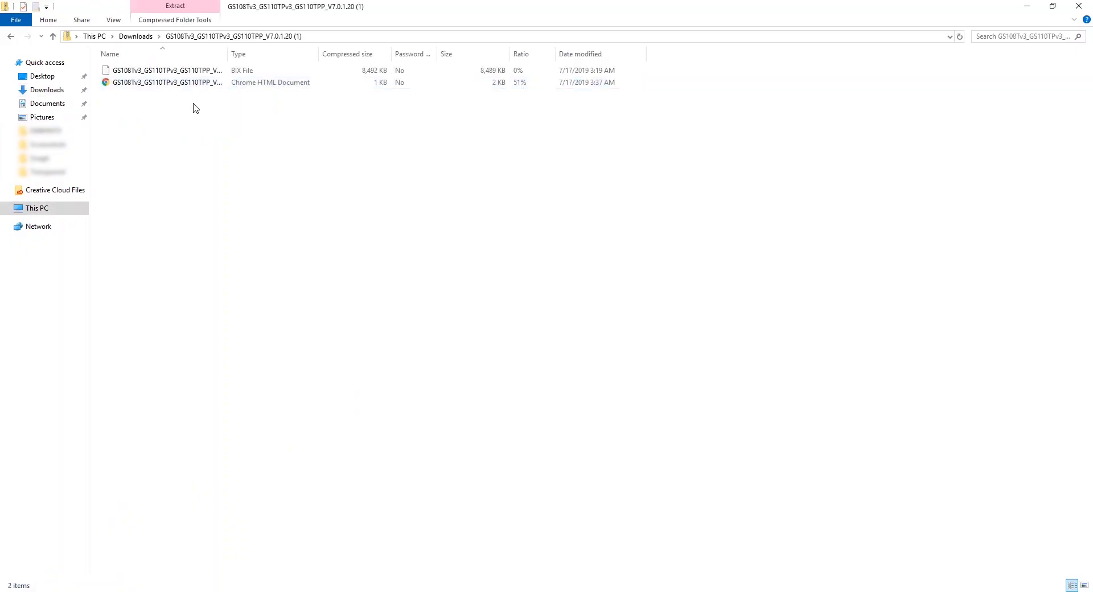
pyautogui.press('ctrl+a')
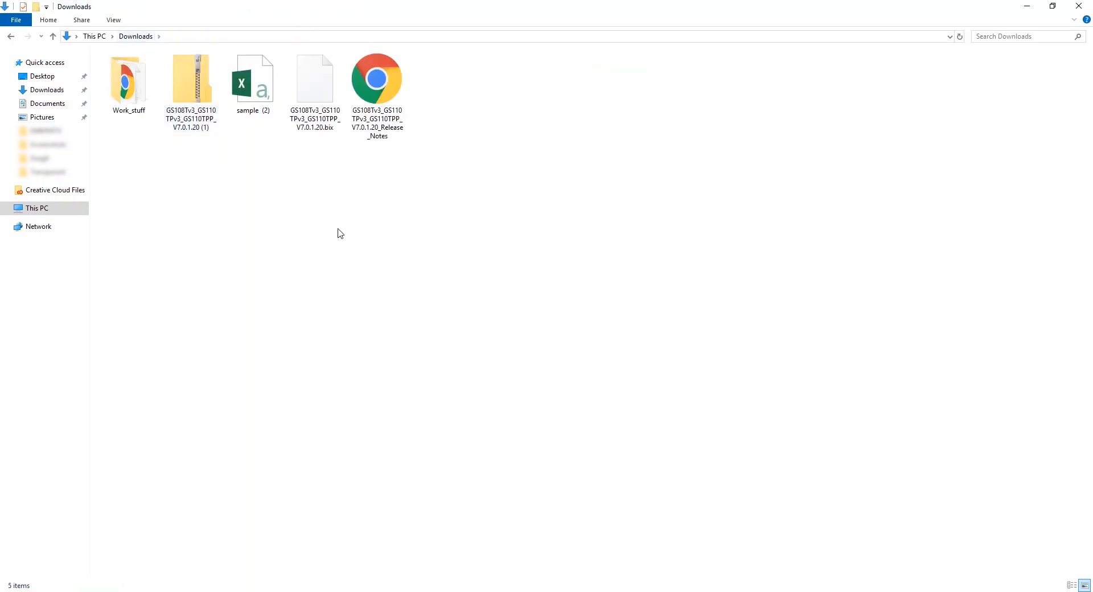
pyautogui.click(191, 79)
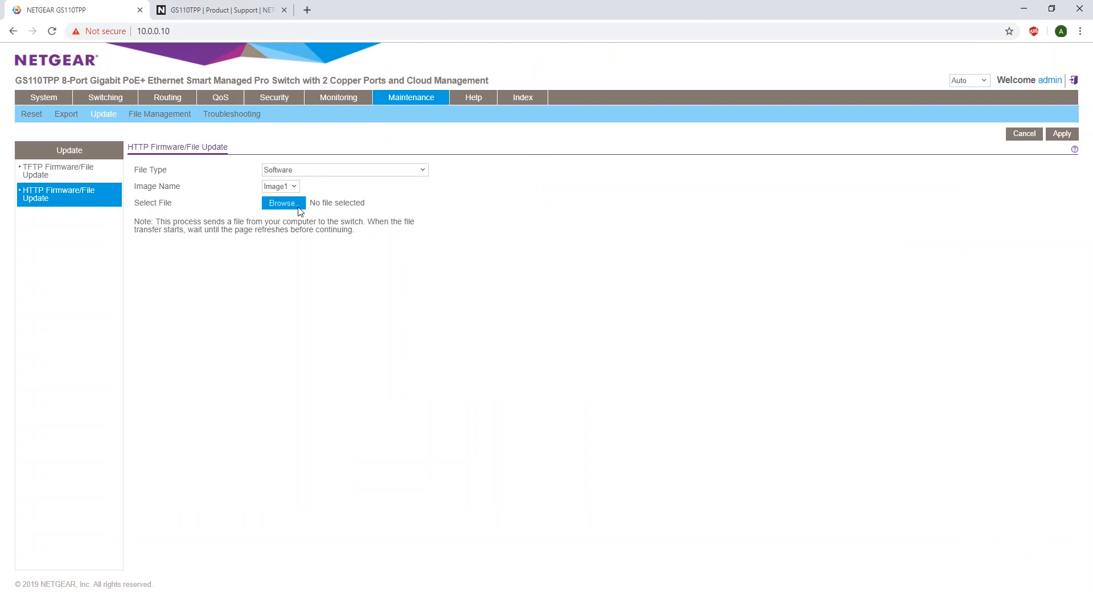
# Step: Upload GS108Tv3_GS110TPv3_GS110TPP_V7.0.1.20.bix through HTTP Firmware/File Update and apply it
pyautogui.click(282, 203)
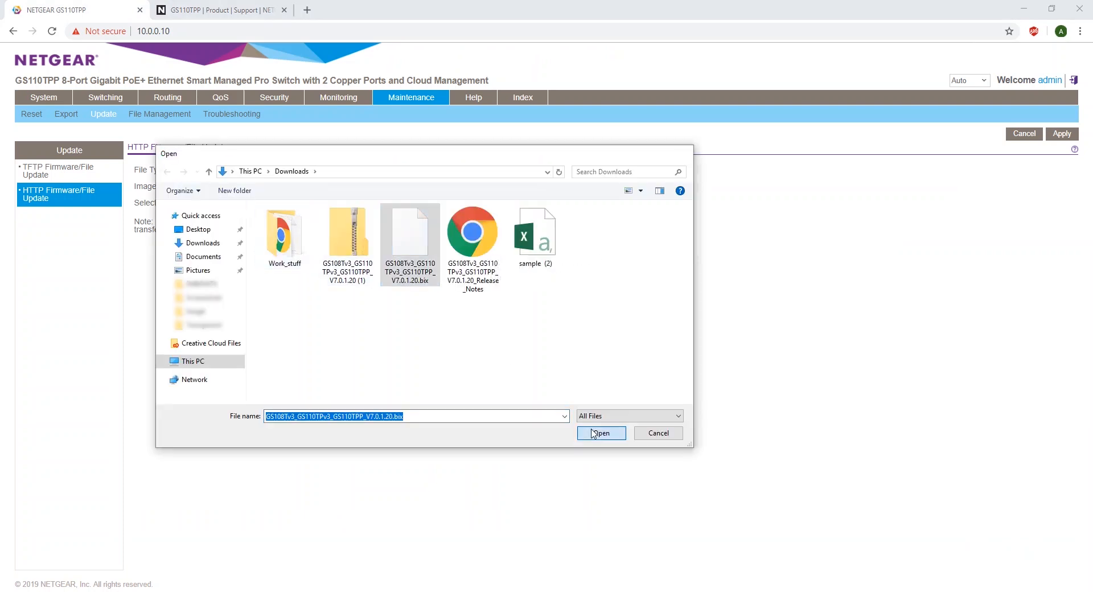
pyautogui.click(601, 433)
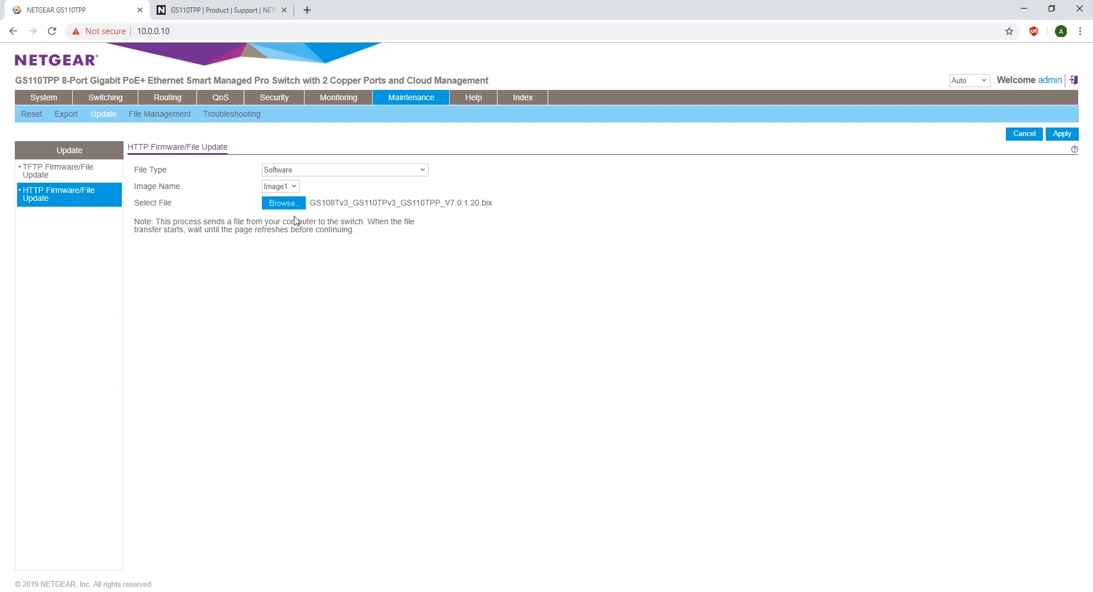
pyautogui.click(1062, 133)
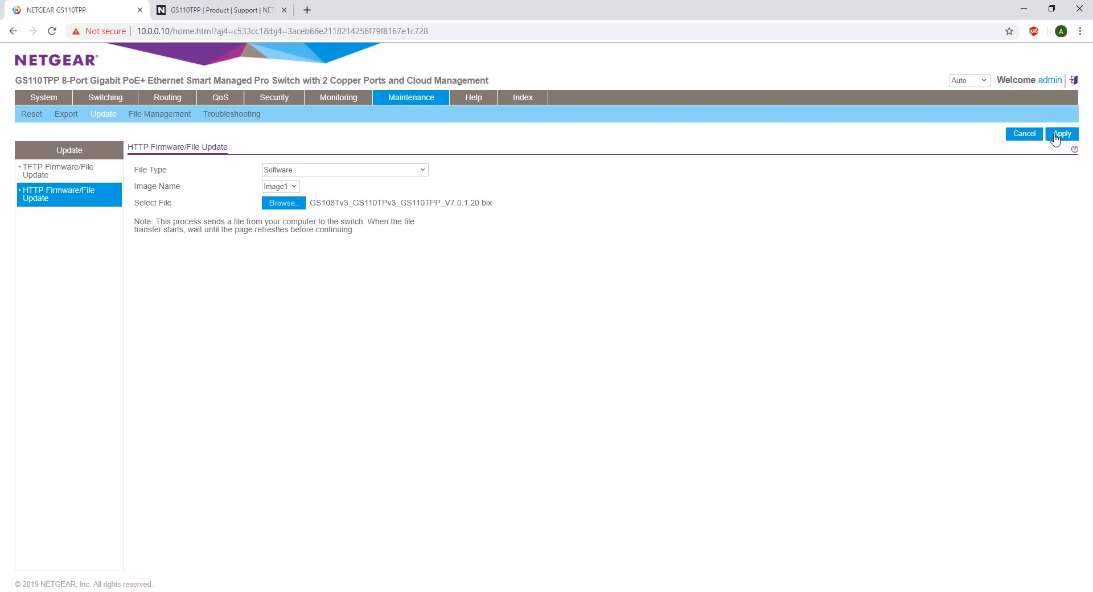
pyautogui.click(1062, 133)
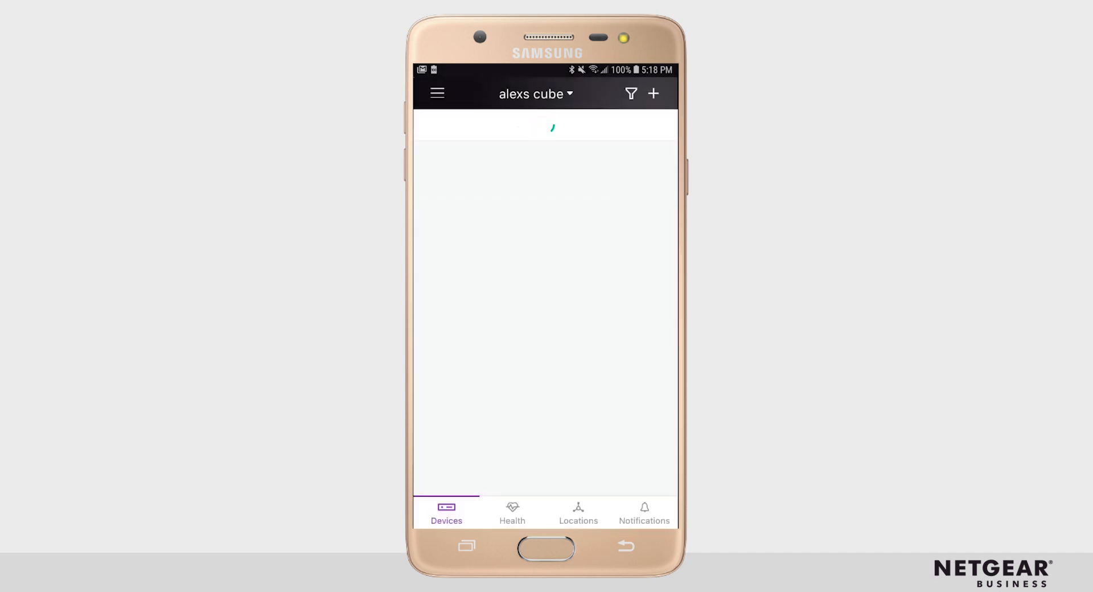
# Step: Add the Smart Pro Switch in Insight by scanning for it and choosing Manage with Insight
pyautogui.click(653, 93)
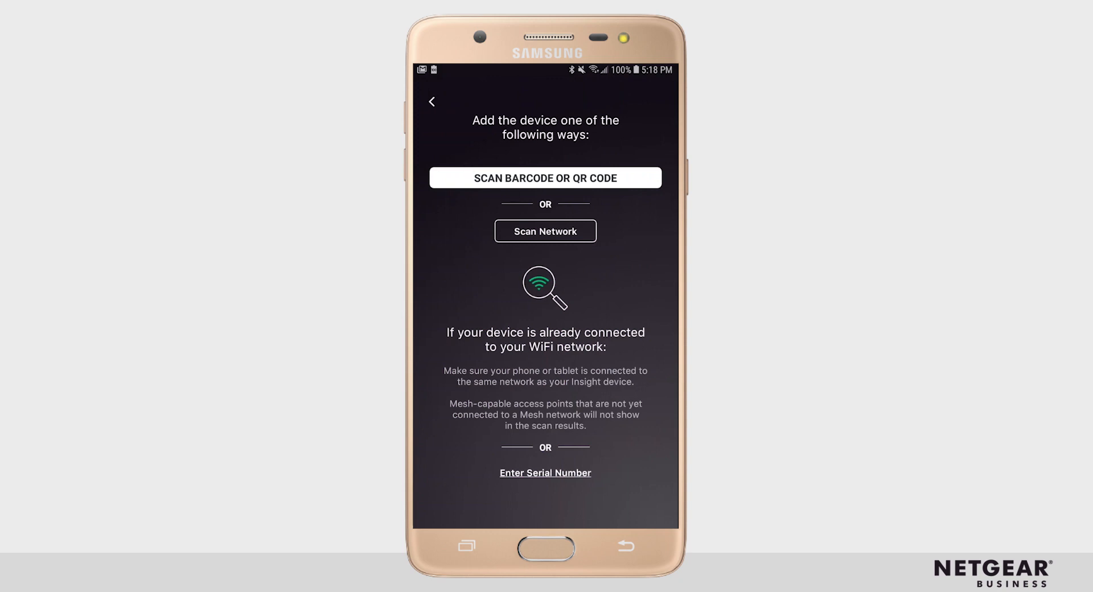
pyautogui.click(545, 177)
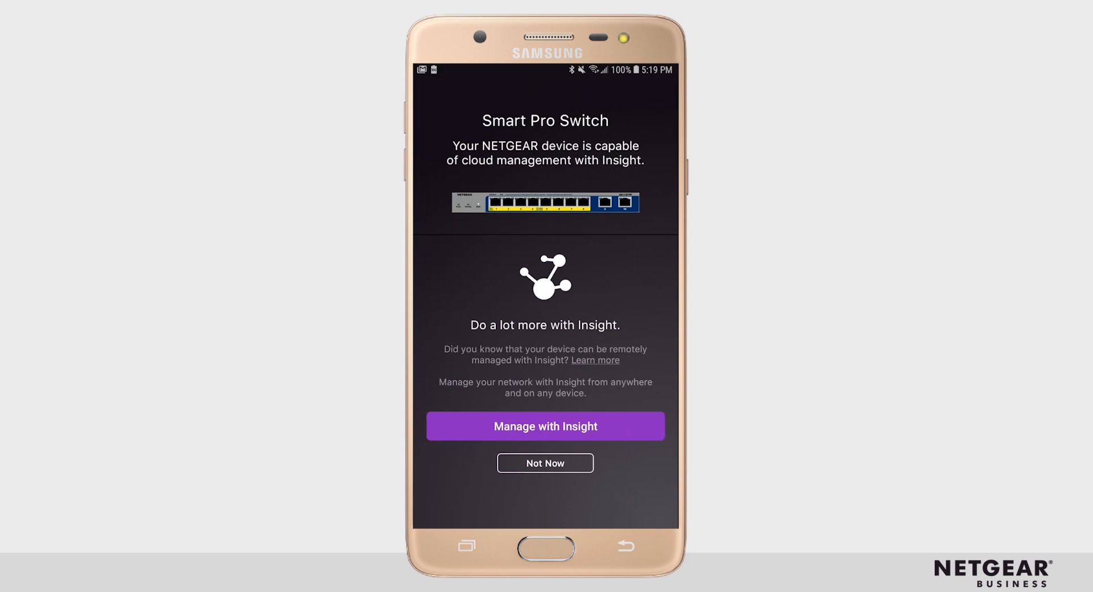
pyautogui.click(545, 426)
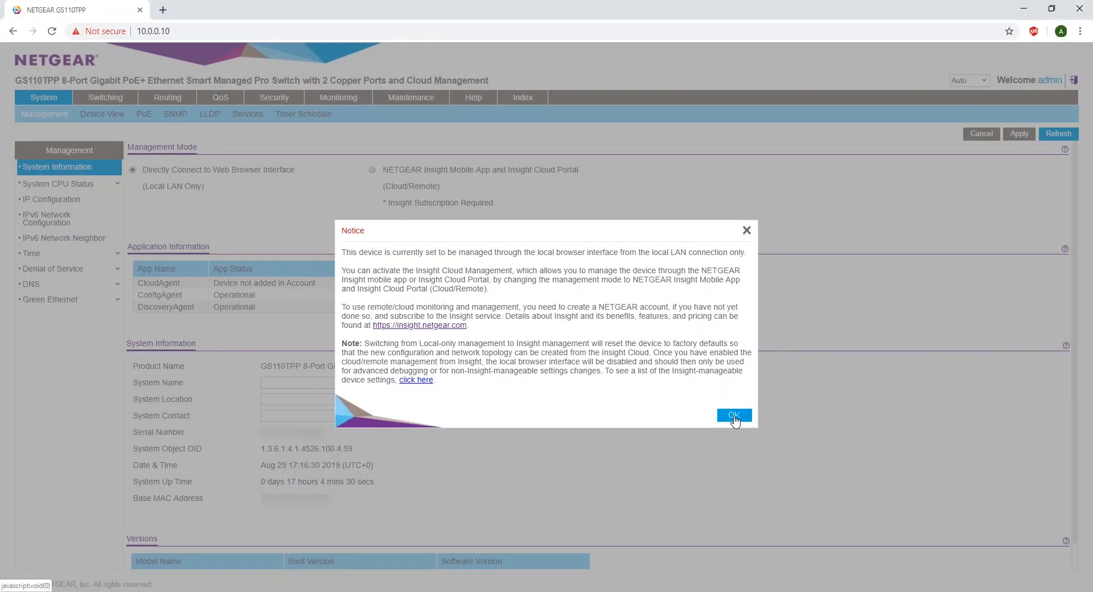
# Step: Select the Insight Mobile App and Cloud Portal management mode, acknowledging the alerts, and apply
pyautogui.click(733, 416)
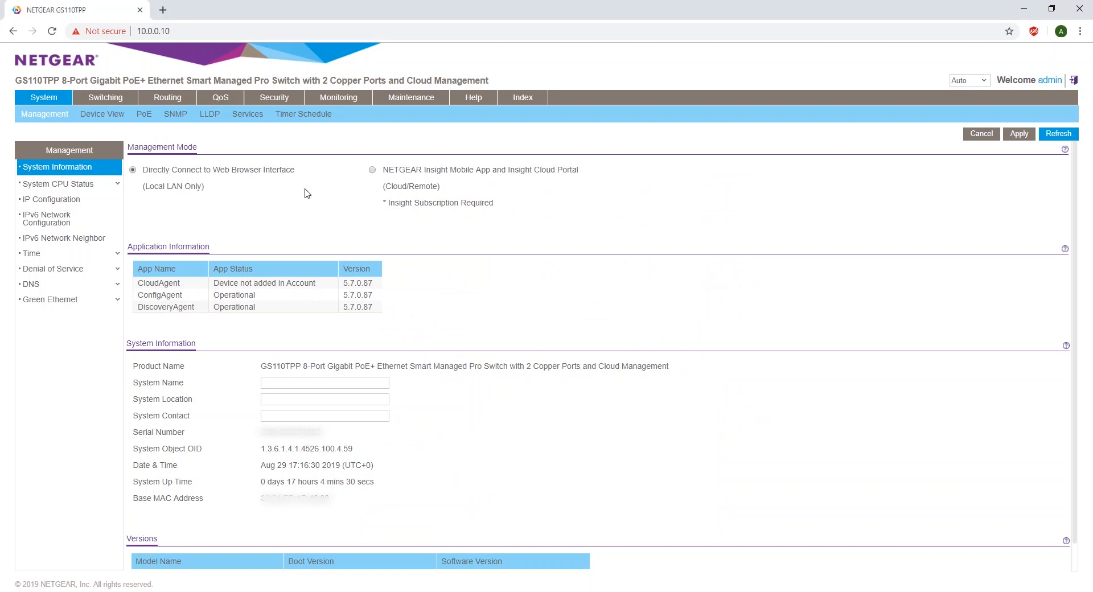
pyautogui.click(371, 169)
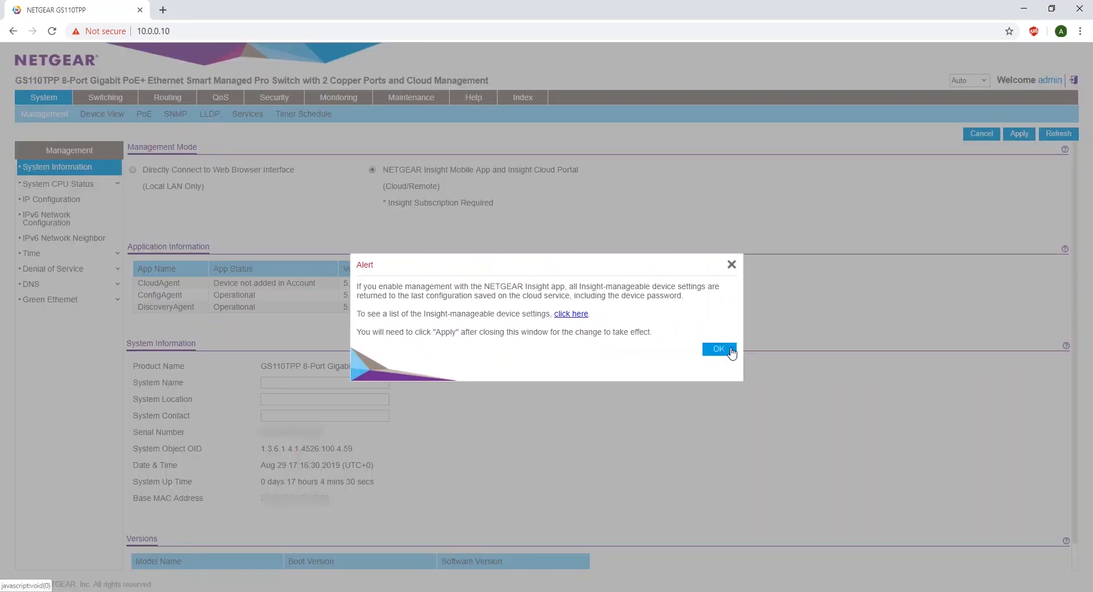
pyautogui.click(719, 349)
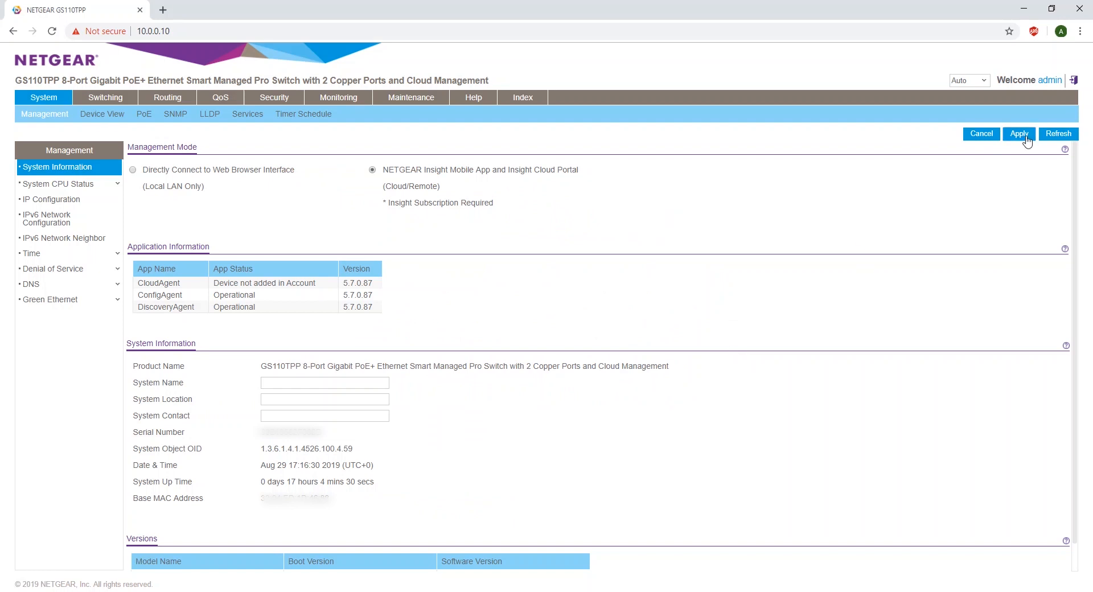
pyautogui.click(1019, 134)
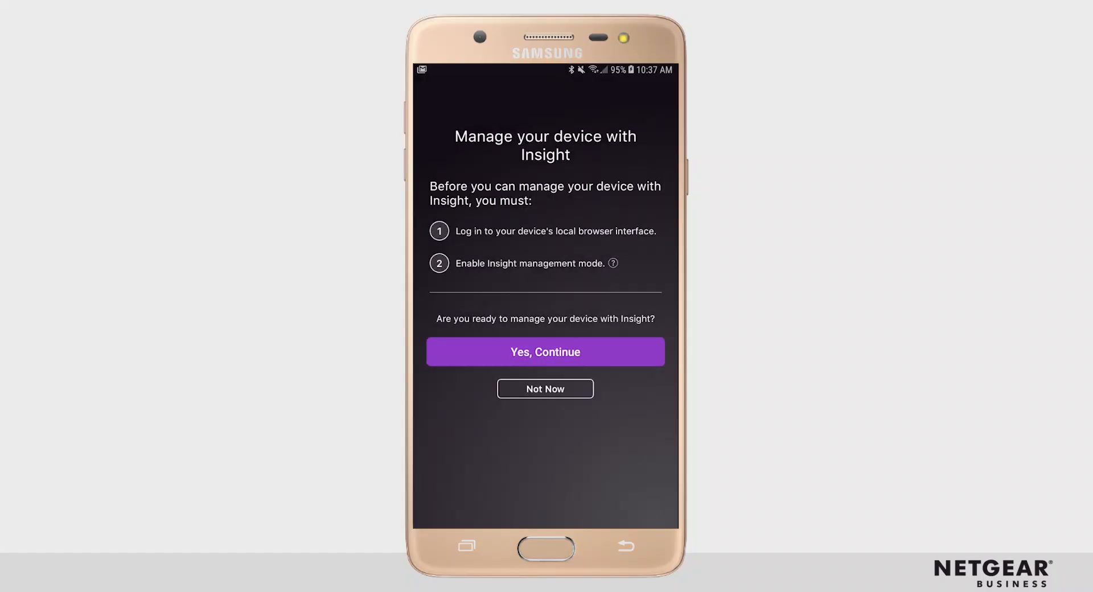
# Step: Confirm Insight management, name the device Gs110tpp, and acknowledge the reboot notice
pyautogui.click(546, 352)
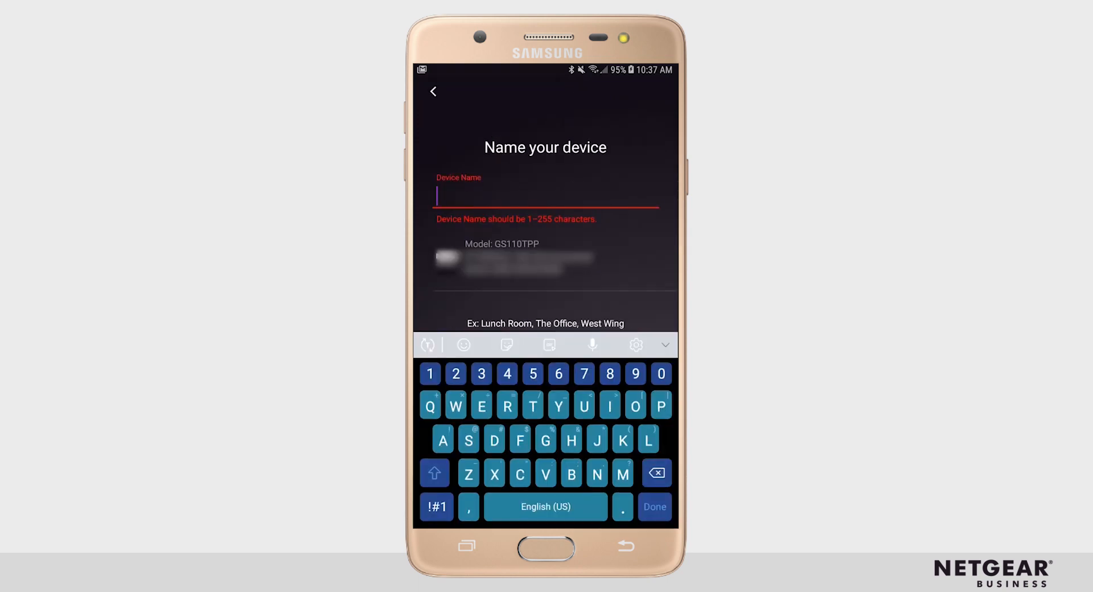
pyautogui.write('Gs11')
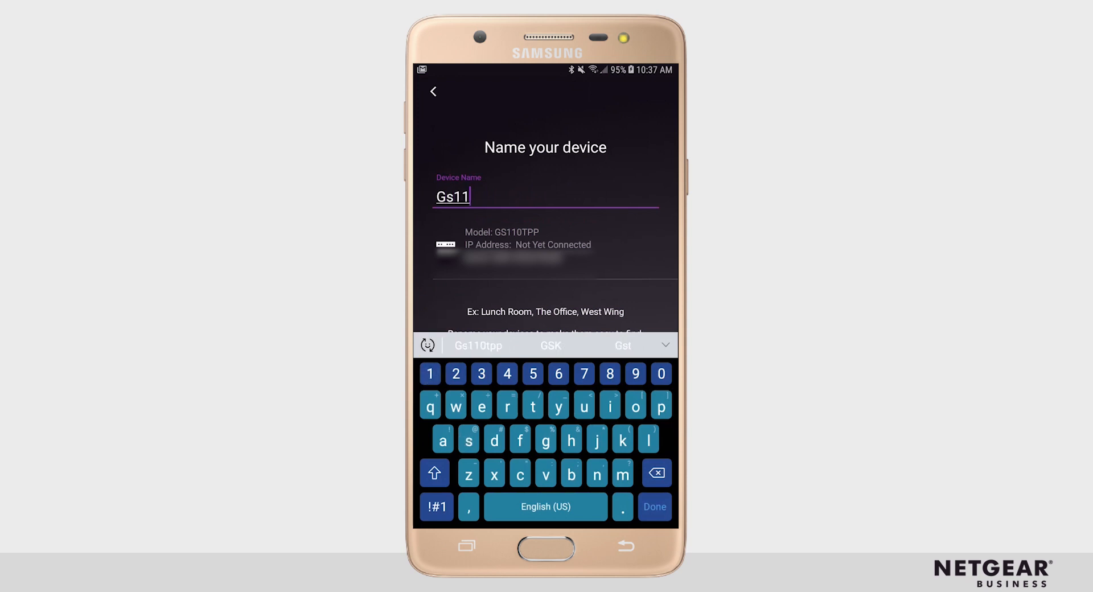
pyautogui.click(478, 345)
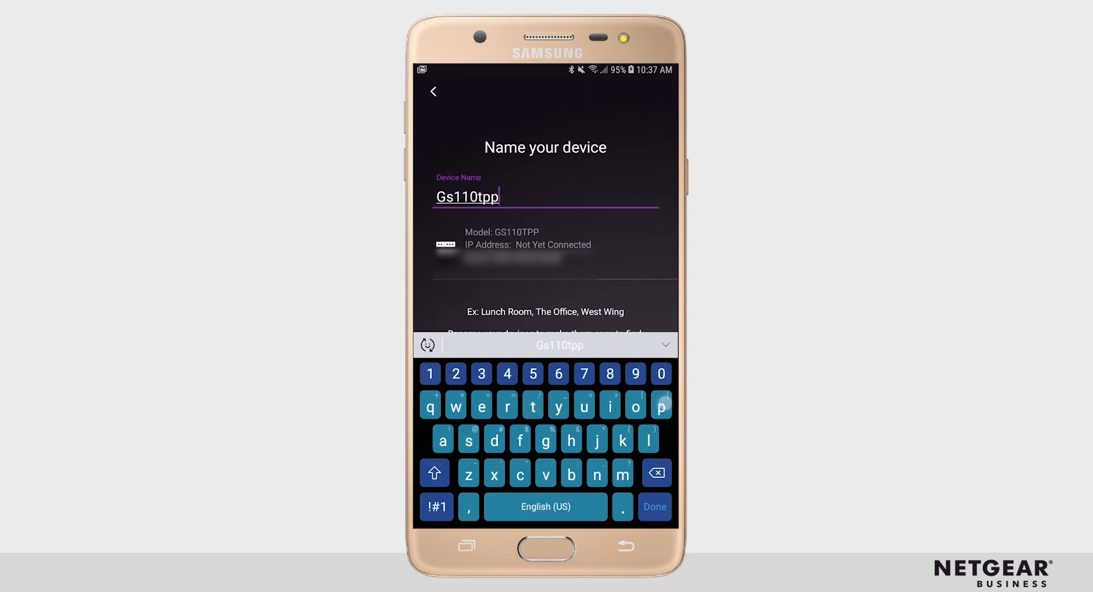
pyautogui.click(655, 506)
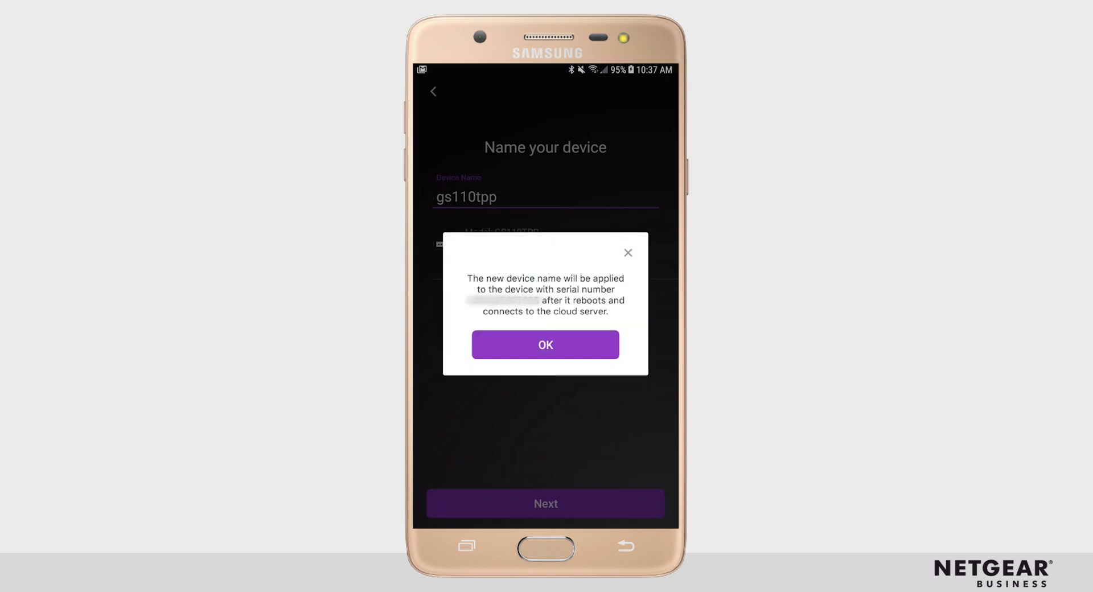
pyautogui.click(545, 344)
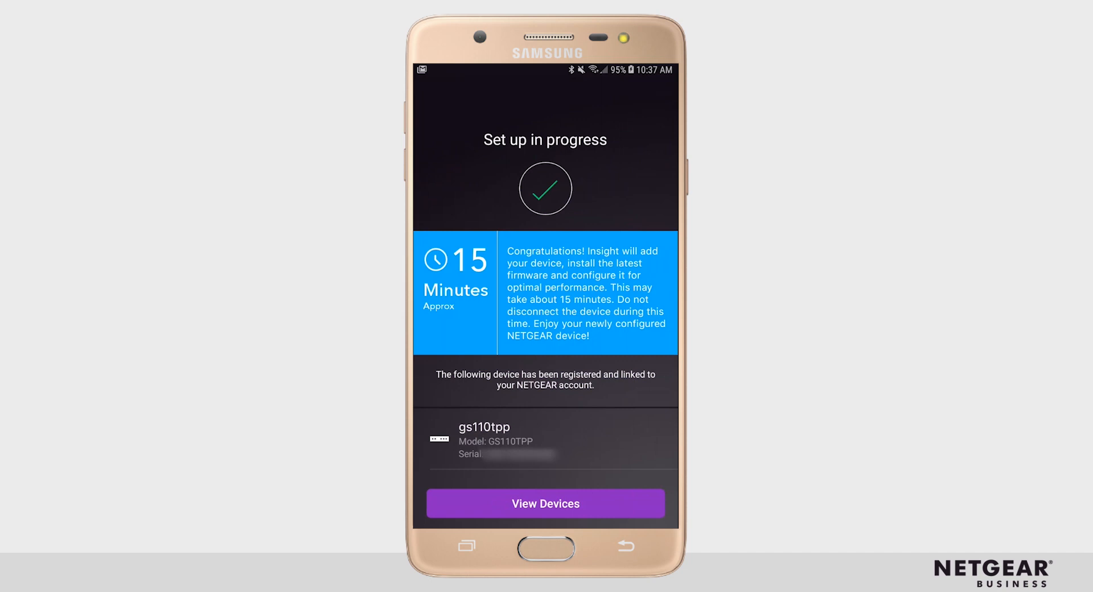
# Step: Open the gs110tpp switch from the device list and scroll to its Ports, PoE and Diagnostics section
pyautogui.click(545, 503)
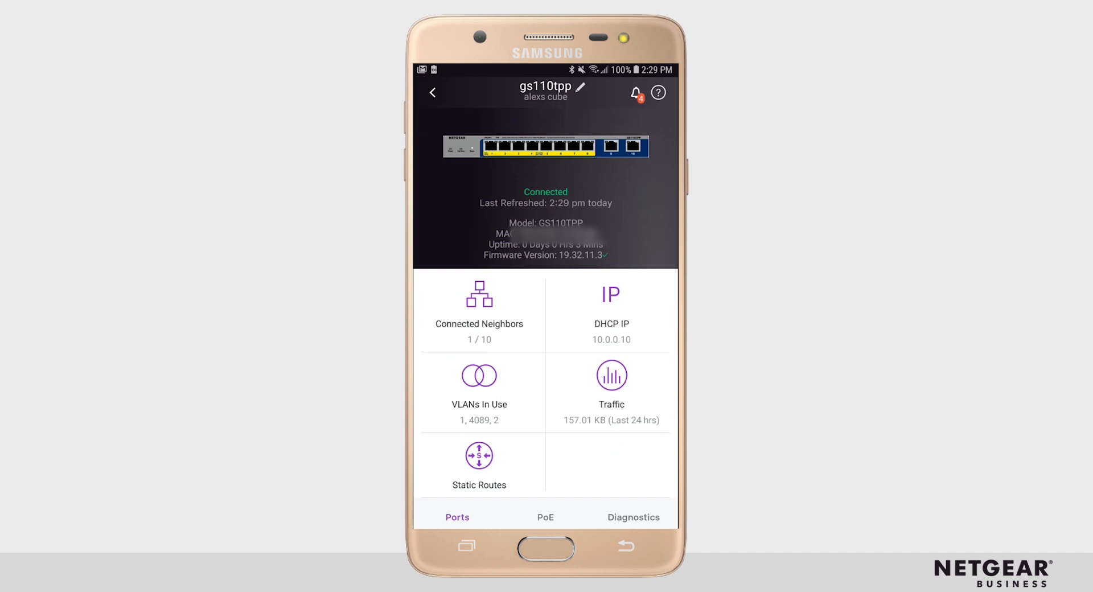
pyautogui.scroll(-3)
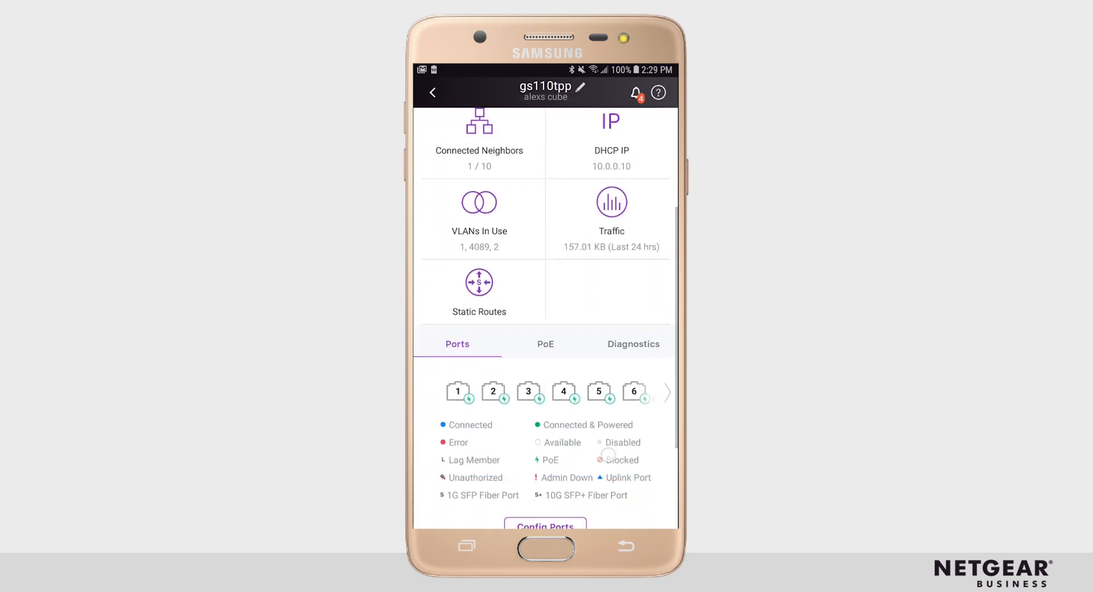
pyautogui.scroll(-3)
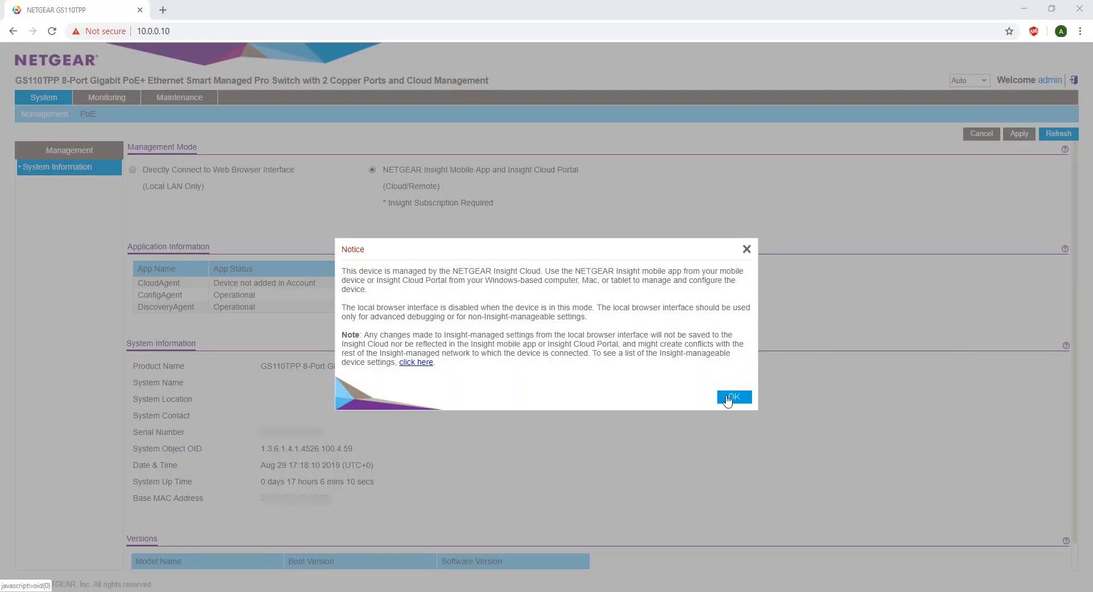
# Step: Dismiss the Insight notice, apply 'Directly Connect to Web Browser Interface' mode, and accept the login redirect
pyautogui.click(732, 398)
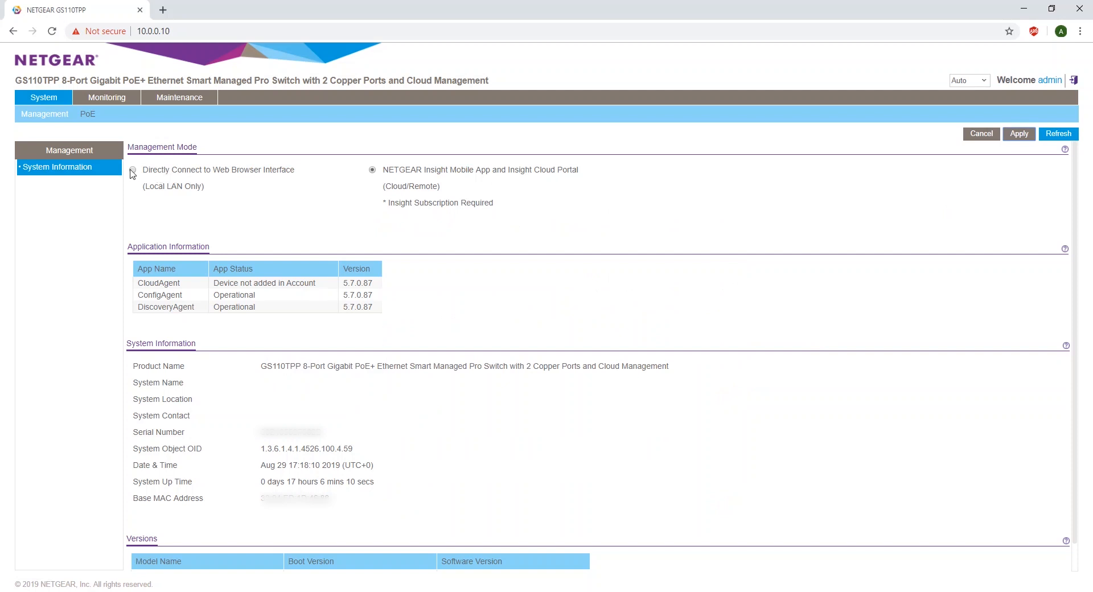
pyautogui.click(133, 170)
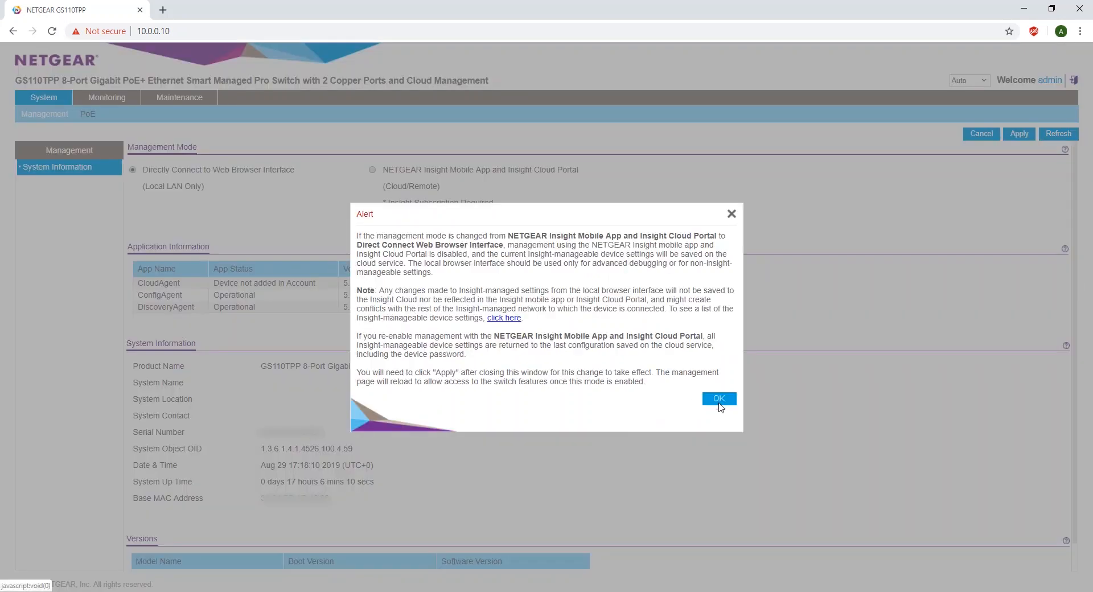
pyautogui.click(718, 398)
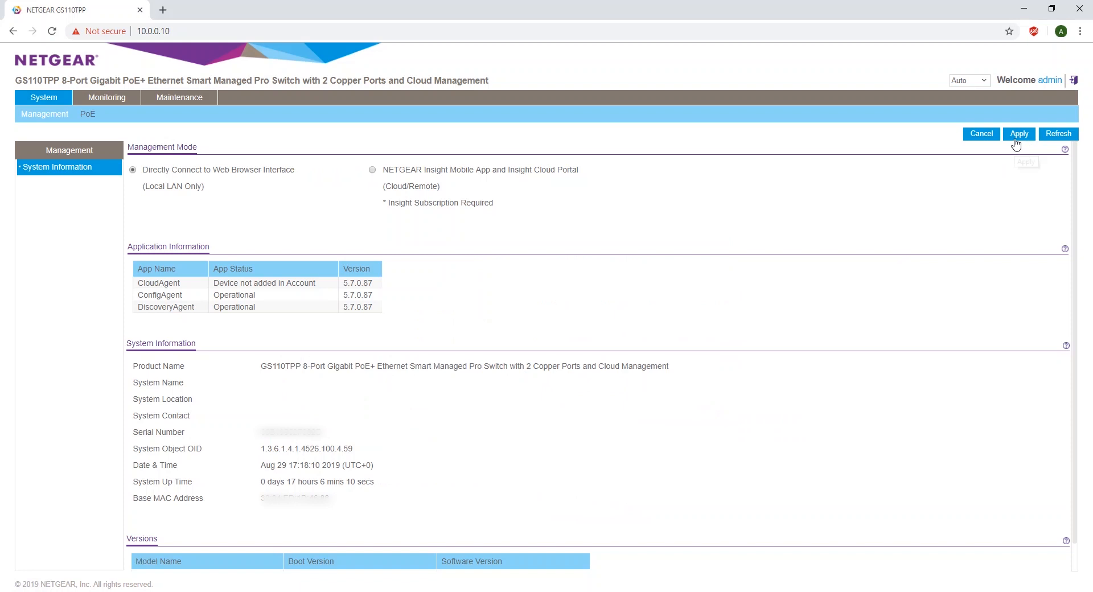
pyautogui.click(1019, 133)
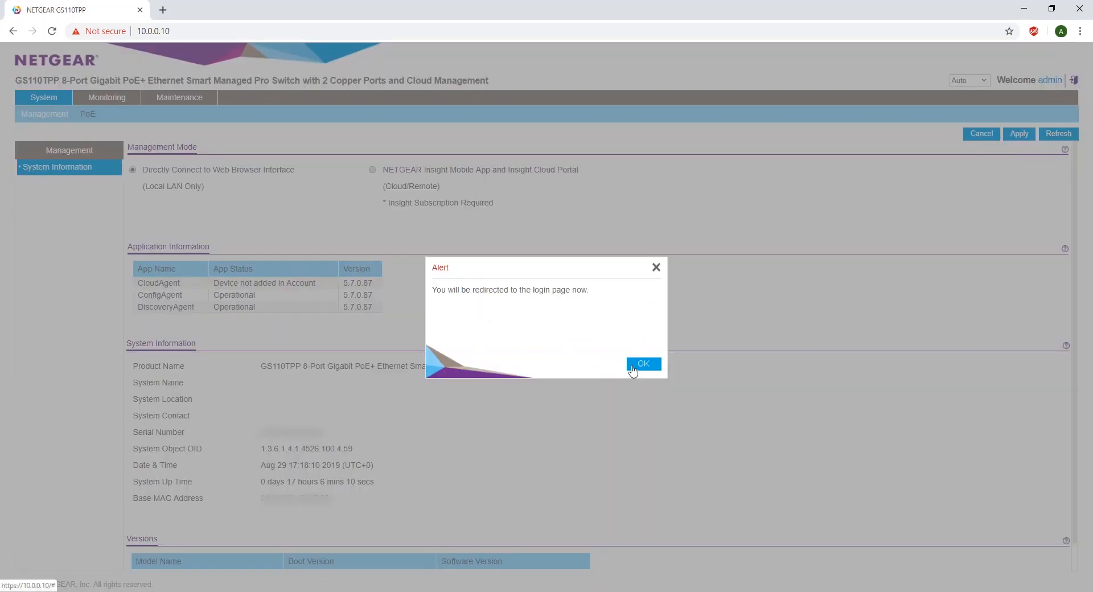
pyautogui.click(644, 363)
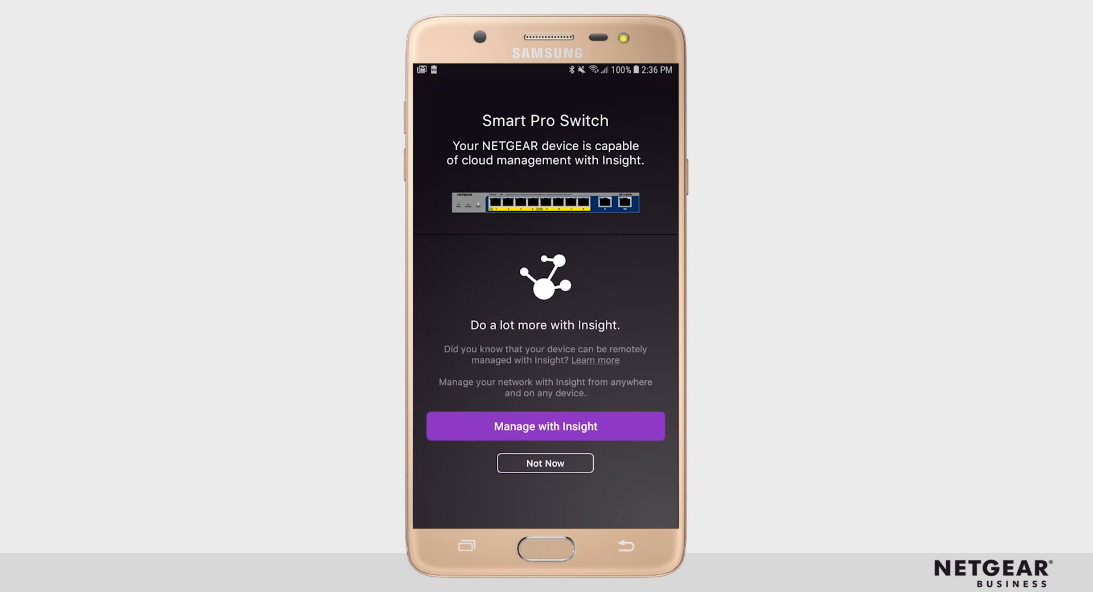
# Step: Skip Insight with Not Now, open the GS110TPP entry, and choose Manage with Insight
pyautogui.click(545, 462)
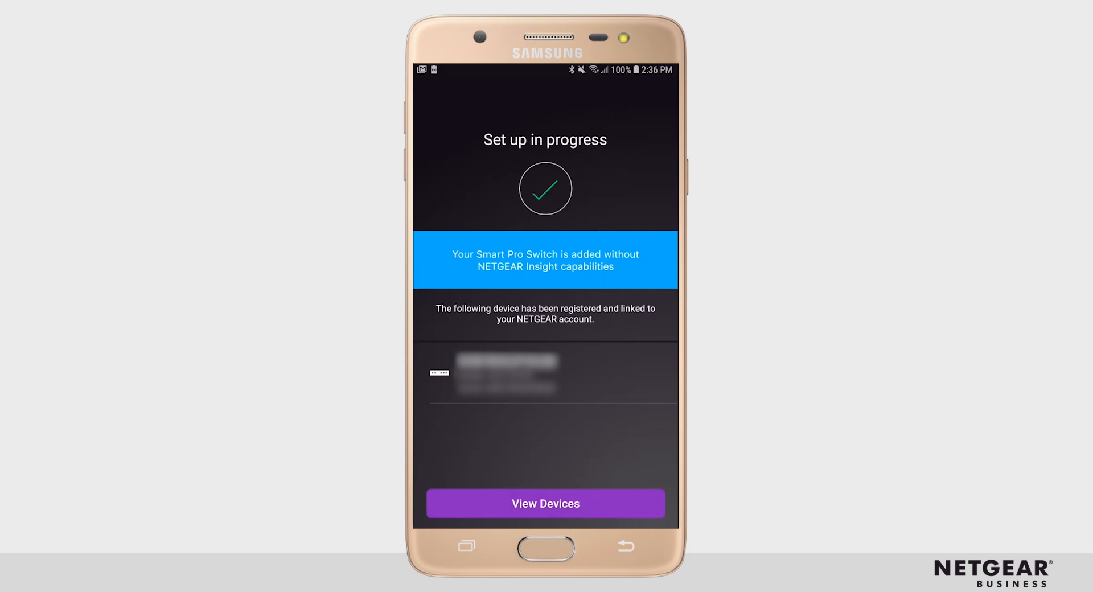
pyautogui.click(546, 503)
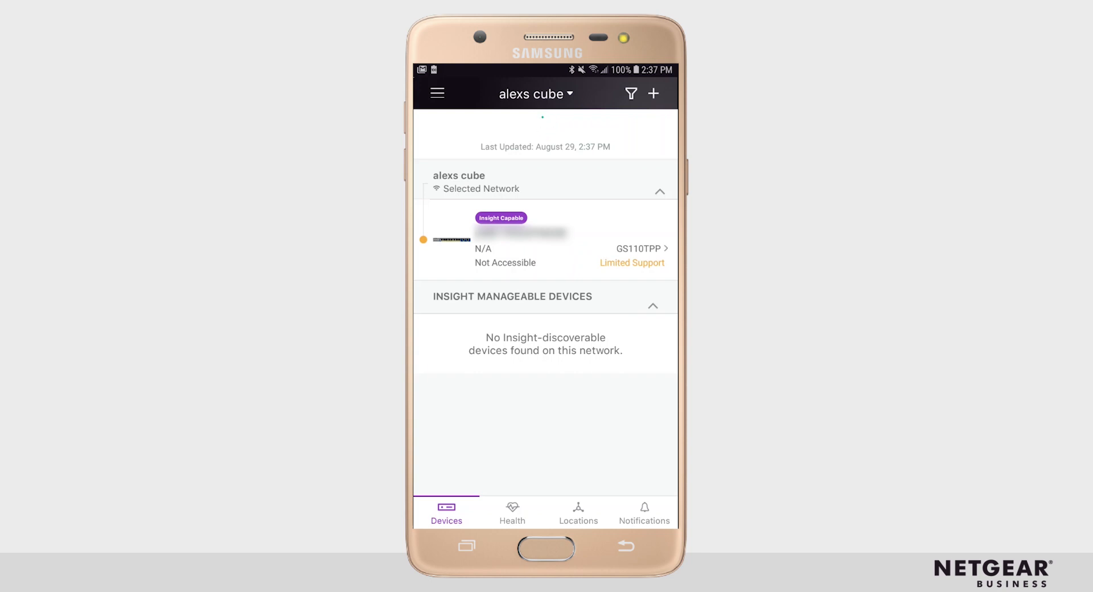
pyautogui.click(545, 248)
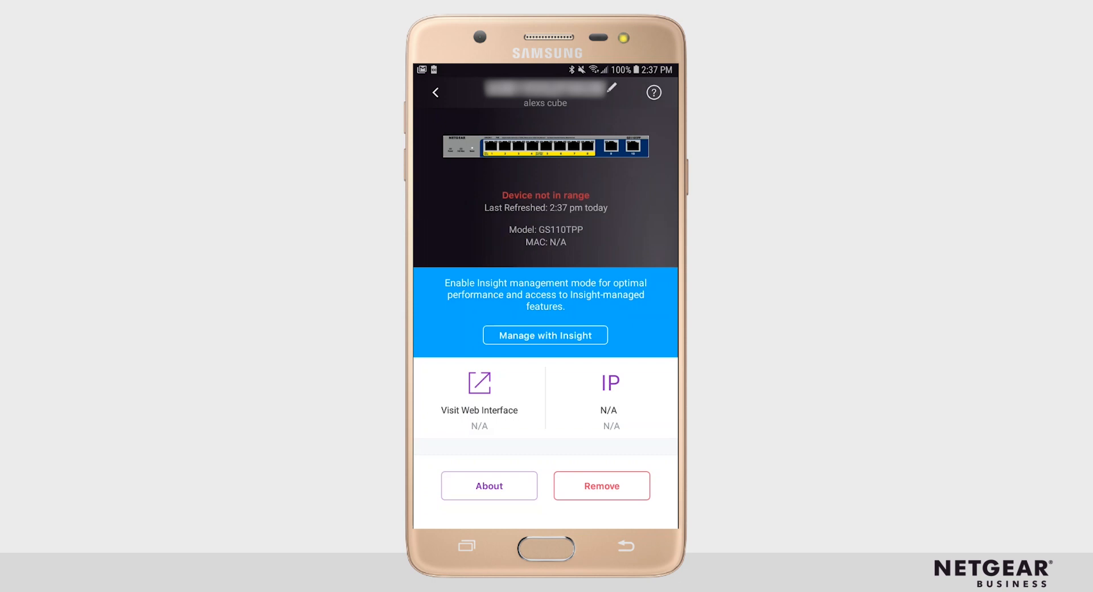
pyautogui.click(545, 335)
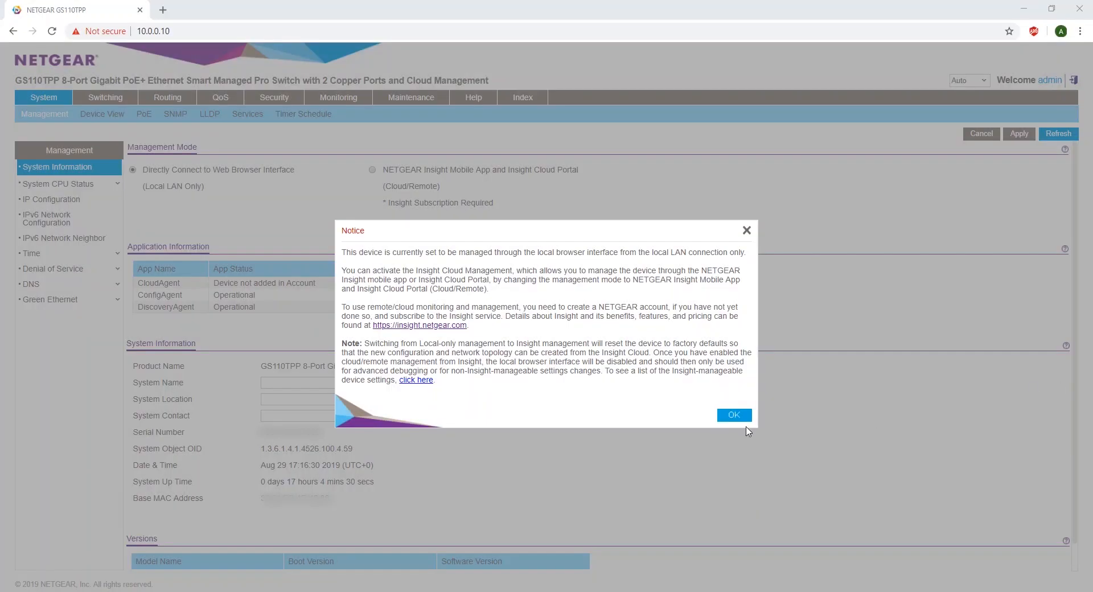
# Step: Select and apply the 'NETGEAR Insight Mobile App and Insight Cloud Portal' mode, dismissing both notices
pyautogui.click(733, 415)
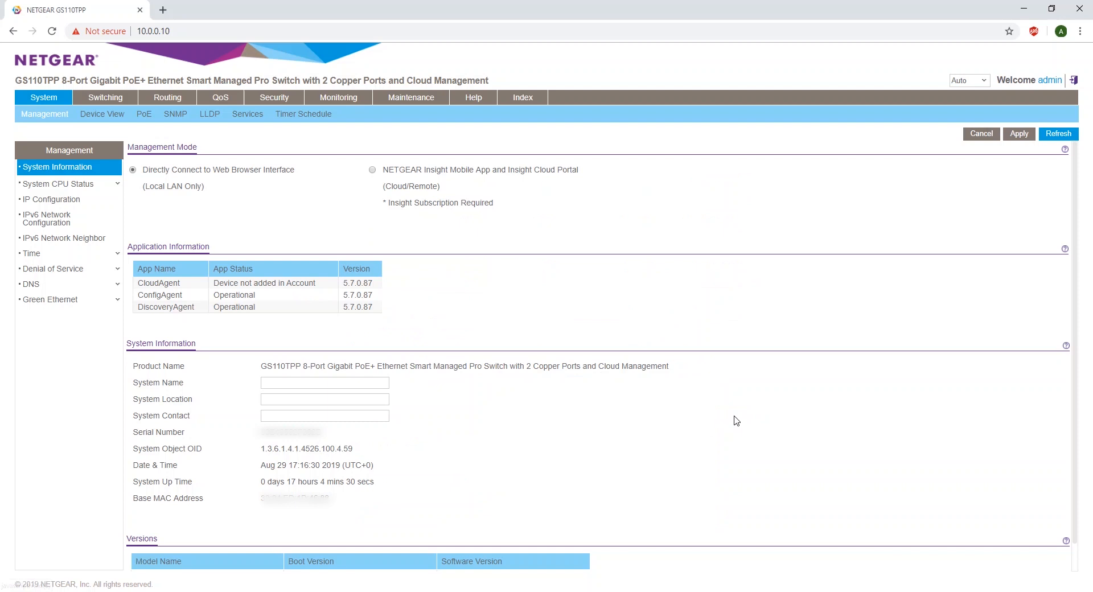
pyautogui.moveTo(367, 180)
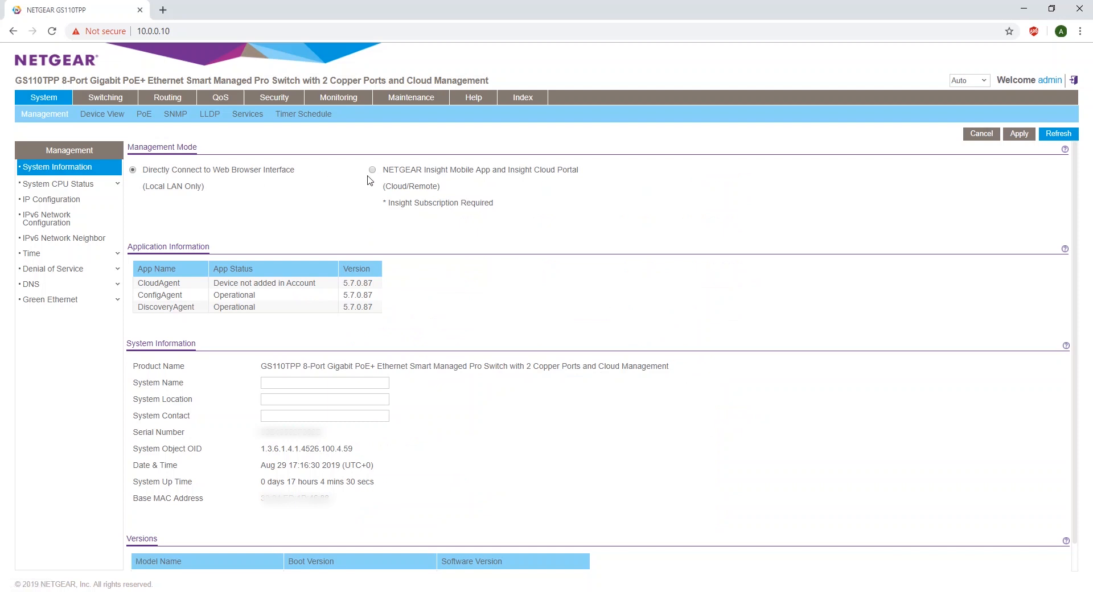
pyautogui.click(372, 169)
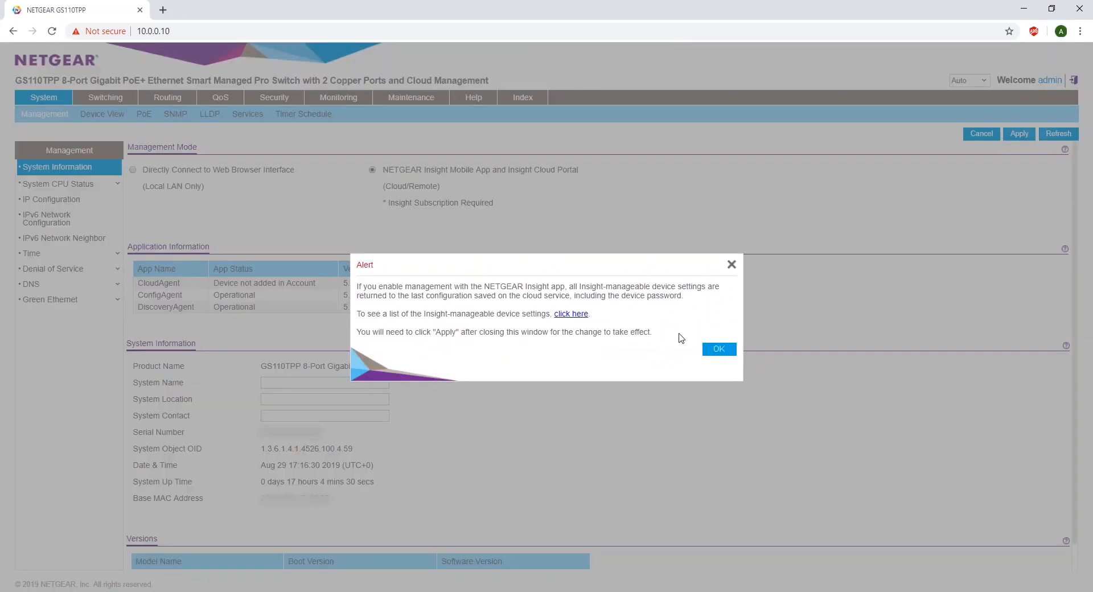
pyautogui.click(718, 348)
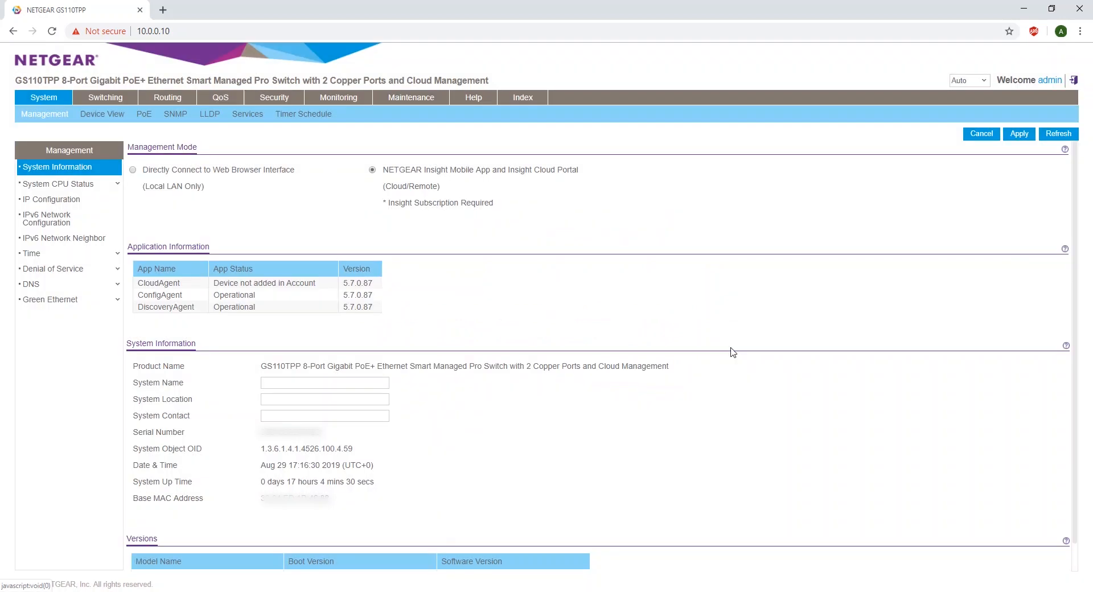
pyautogui.click(1019, 134)
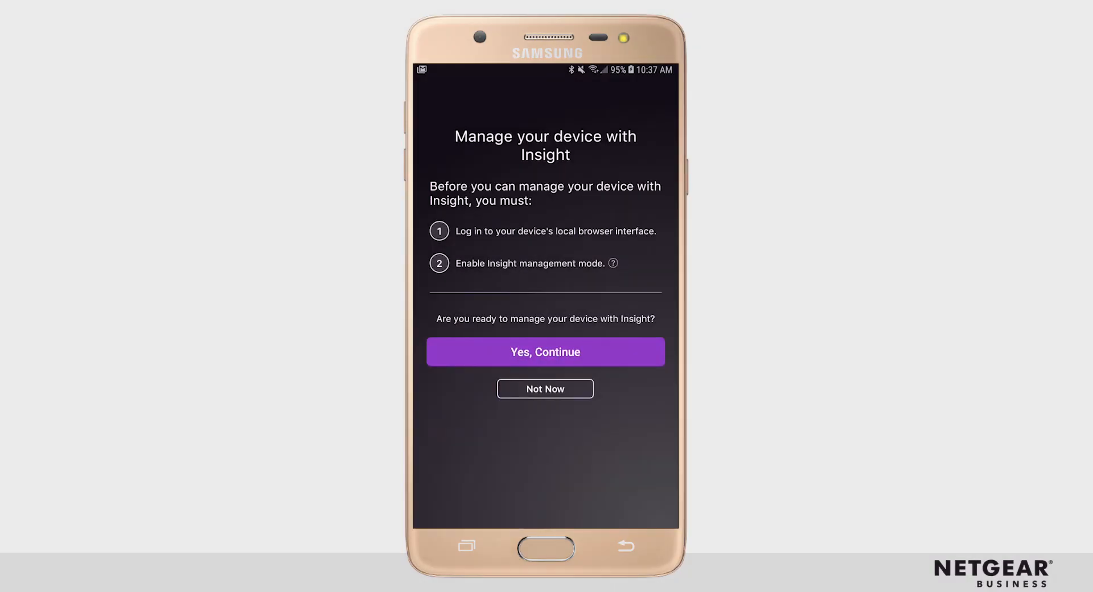
# Step: Confirm Insight management, enter device name gs110tpp, and acknowledge the rename-after-reboot notices
pyautogui.click(544, 351)
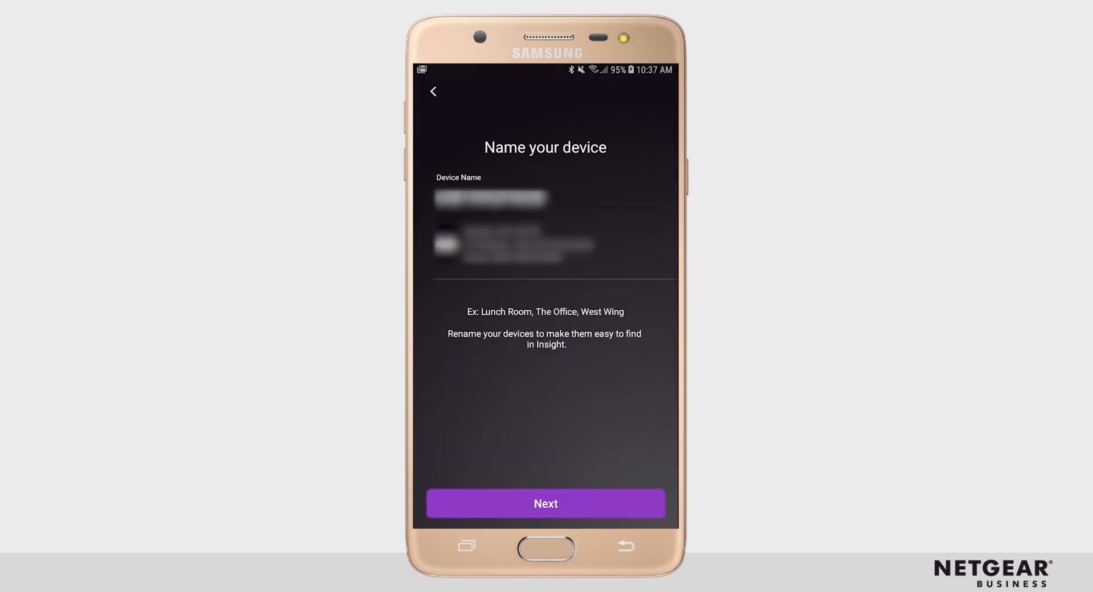
pyautogui.click(491, 200)
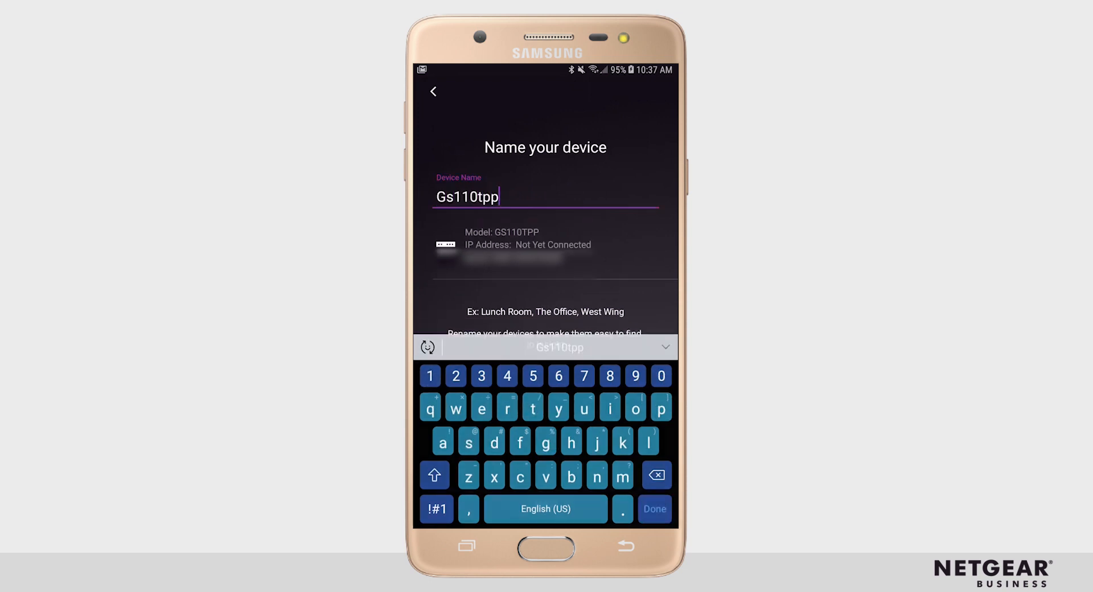
pyautogui.click(653, 508)
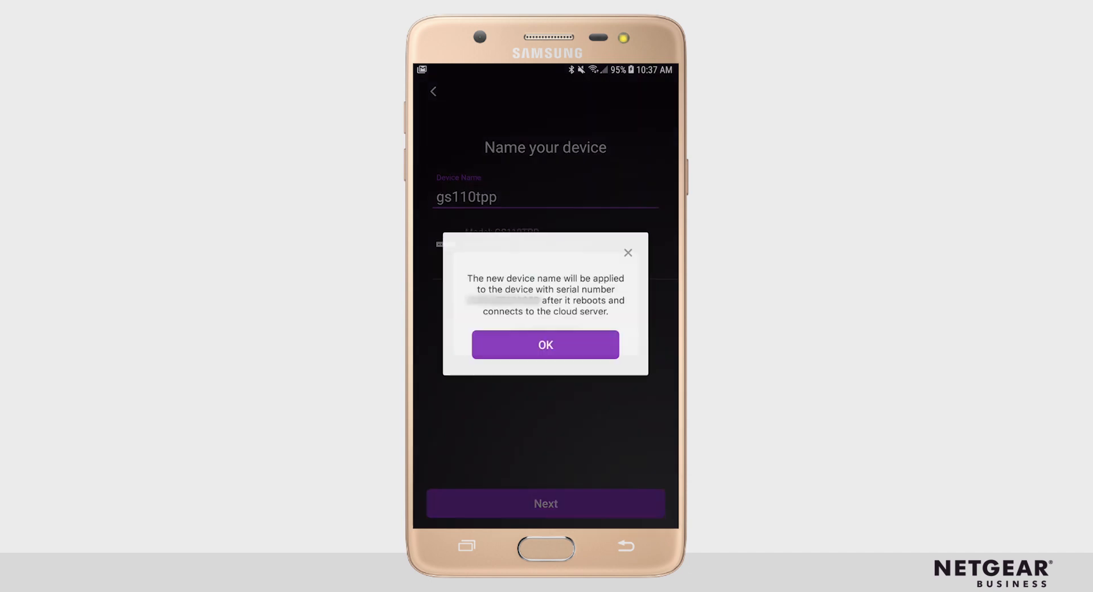
pyautogui.click(557, 345)
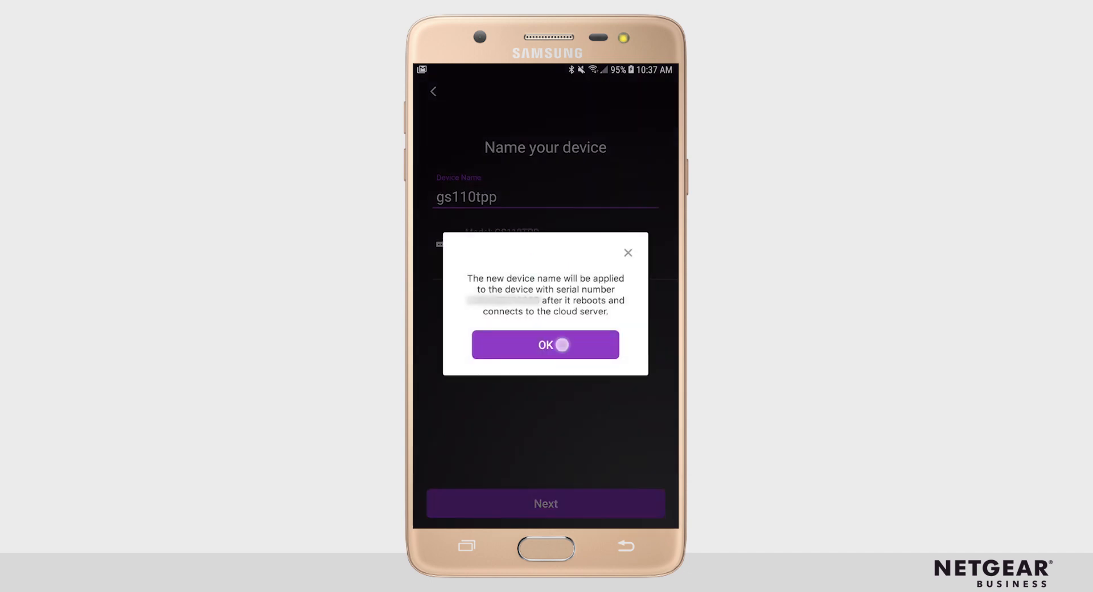
pyautogui.click(545, 345)
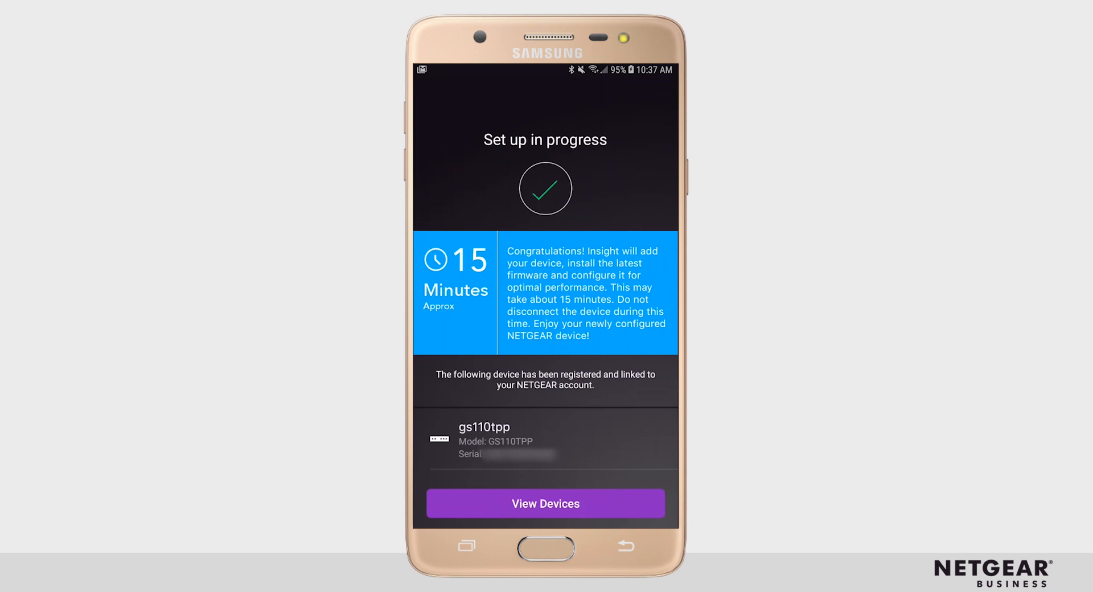
# Step: Open the gs110tpp switch, connected at 10.0.0.10, and scroll through its details page
pyautogui.click(545, 503)
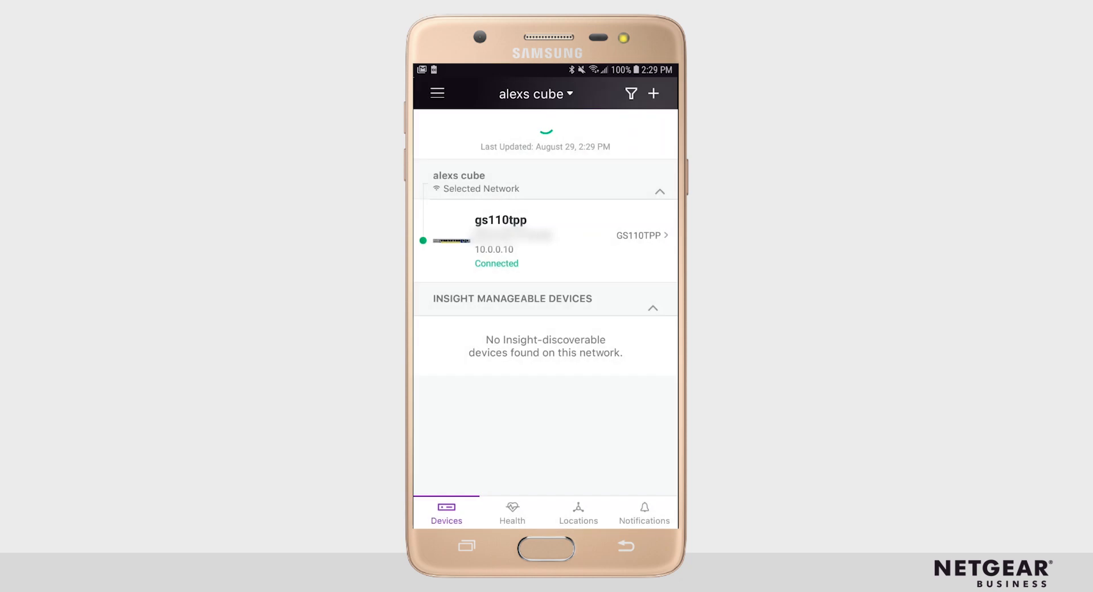
pyautogui.click(500, 220)
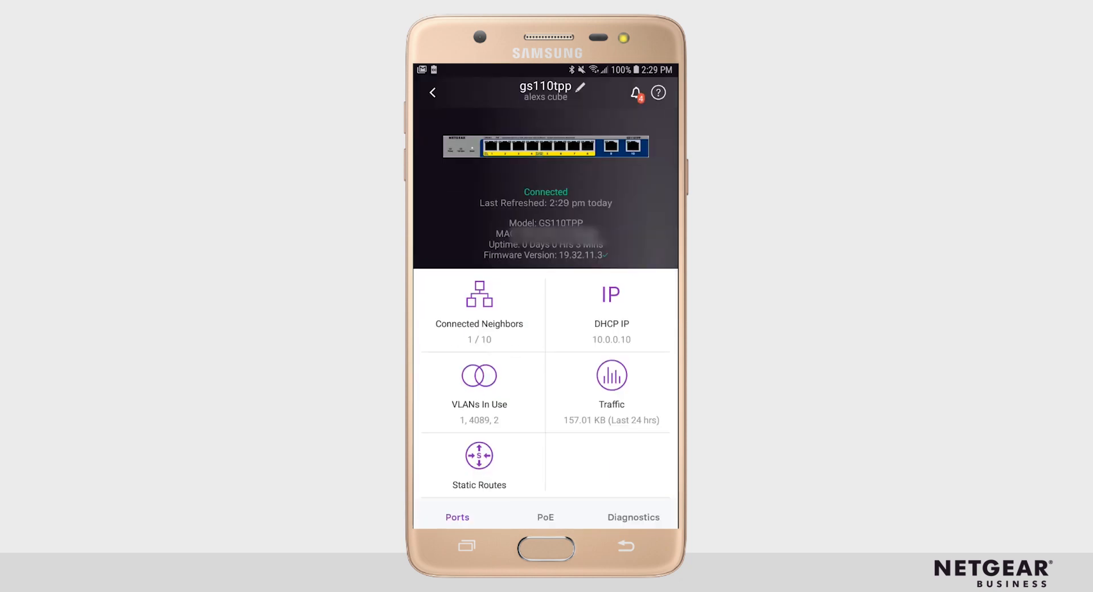
pyautogui.scroll(-3)
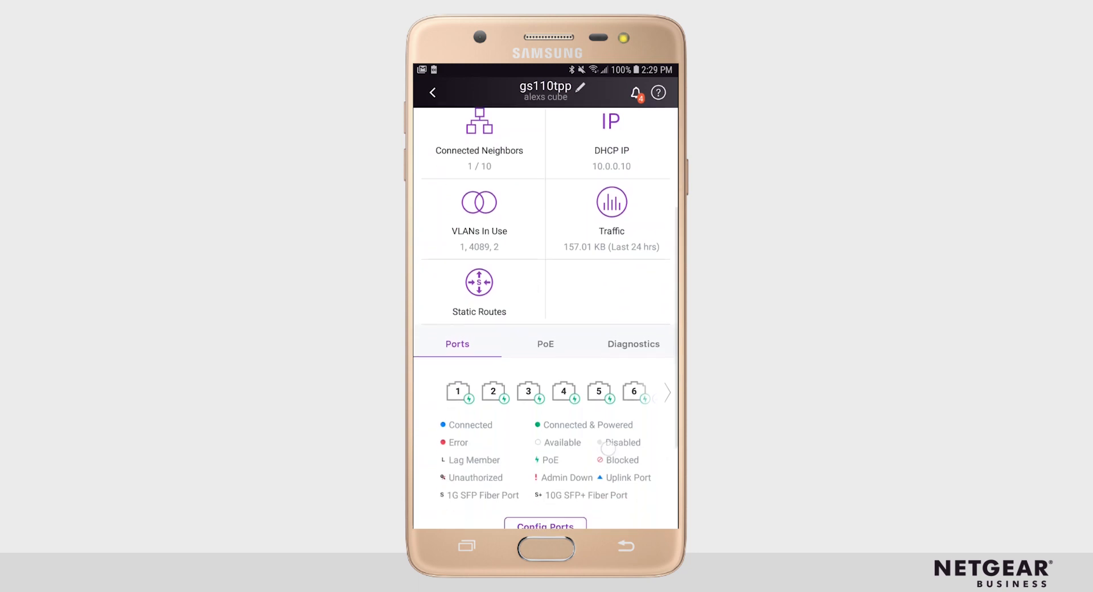
pyautogui.scroll(-3)
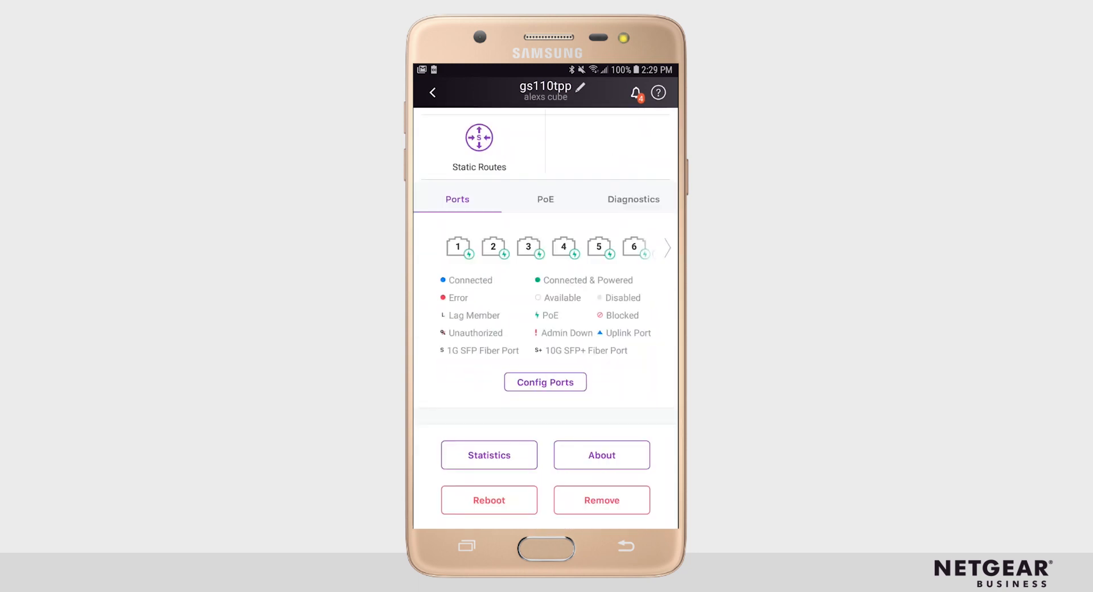